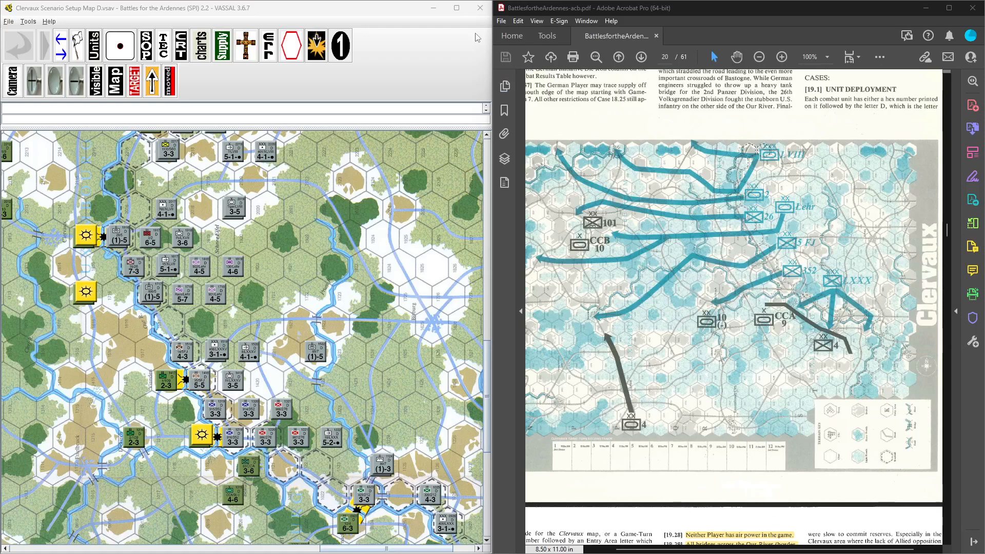
pyautogui.moveTo(303, 205)
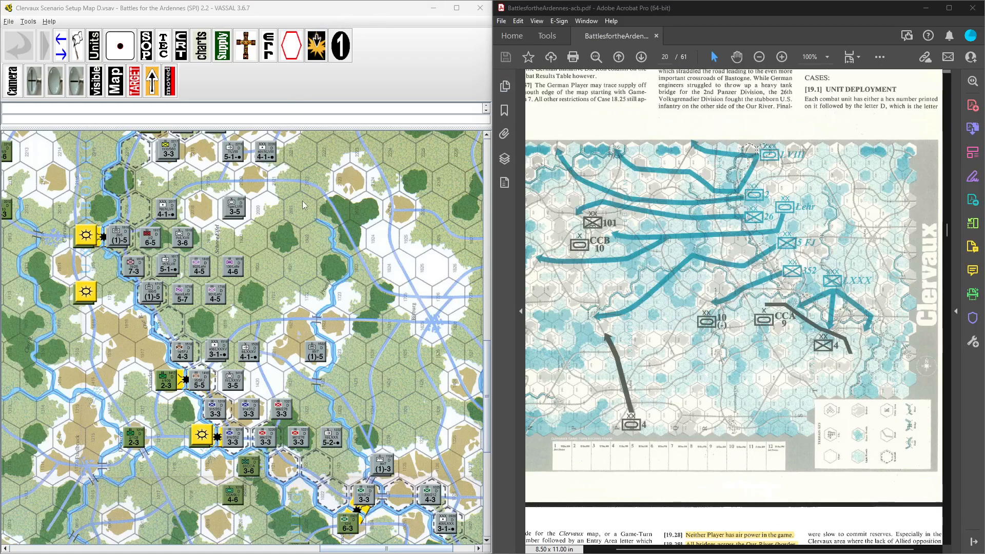
pyautogui.moveTo(316, 211)
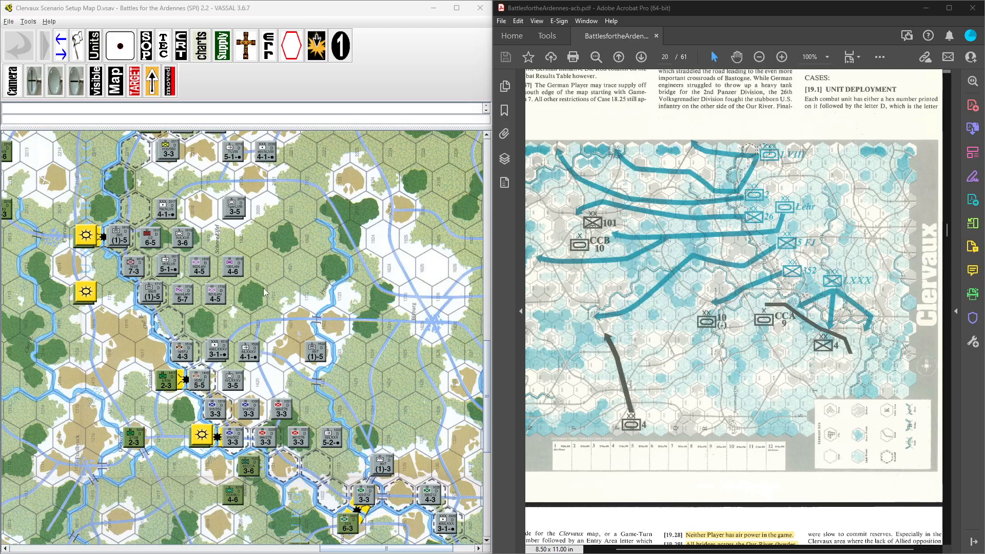
pyautogui.moveTo(292, 291)
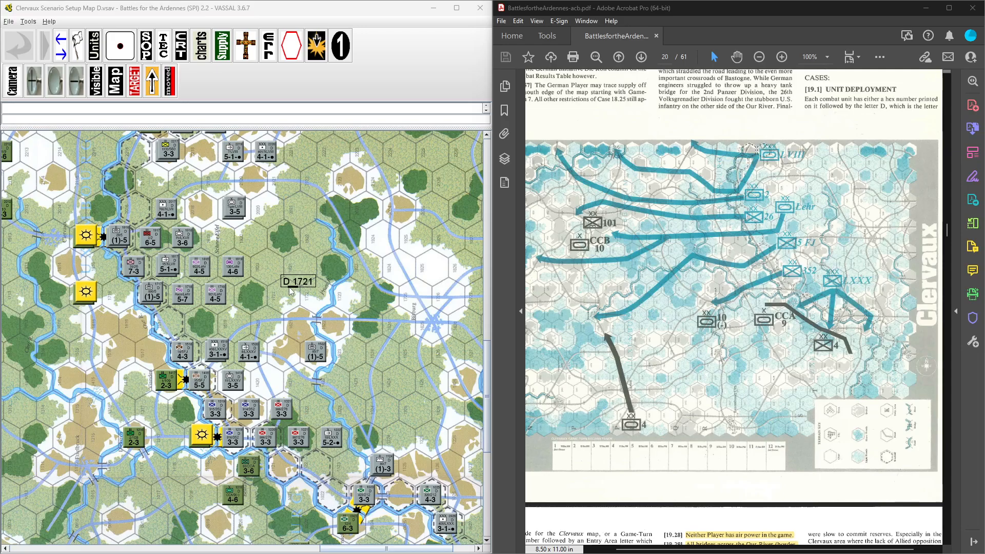
pyautogui.moveTo(358, 278)
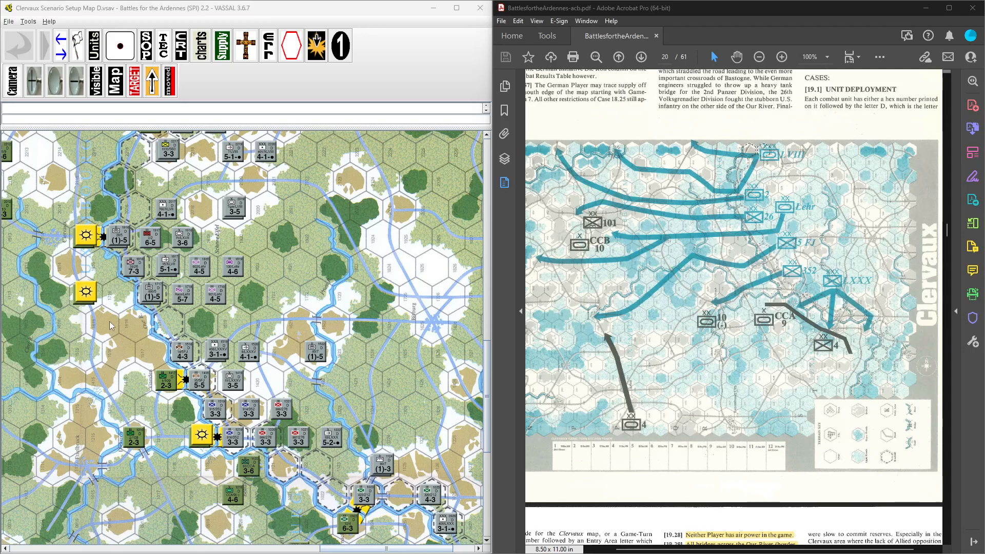
pyautogui.moveTo(110, 325)
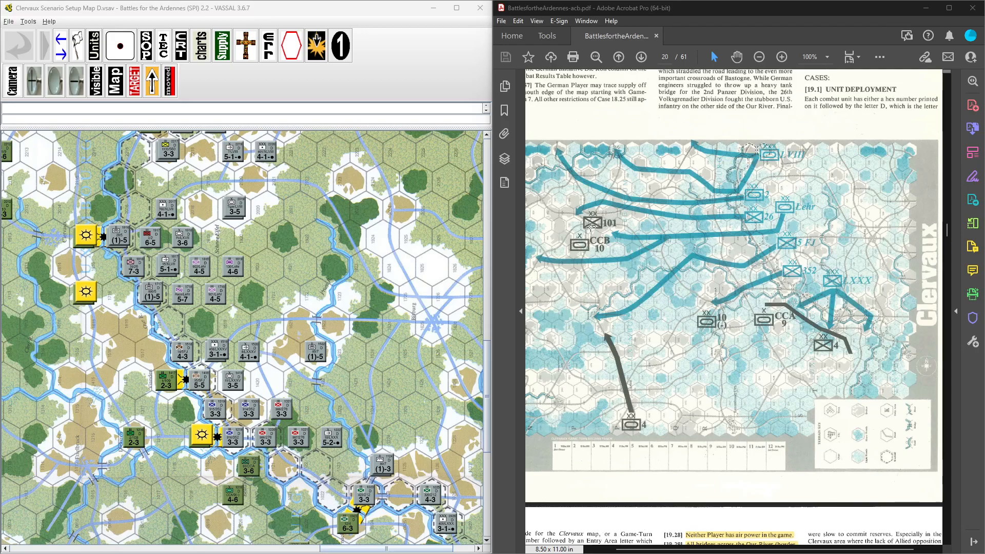
pyautogui.moveTo(269, 248)
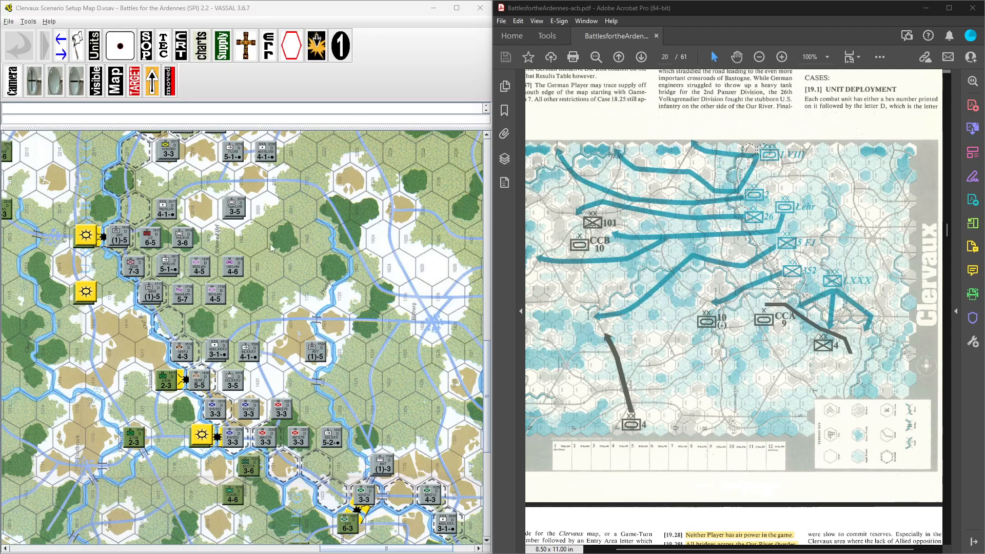
pyautogui.moveTo(507, 307)
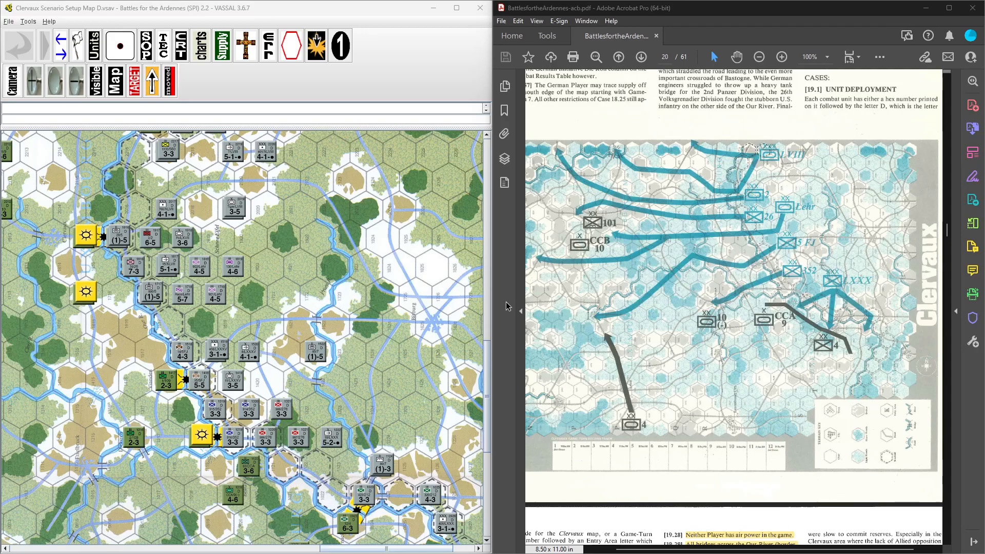
# Scroll page 20 to show the [19.0] Clervaux heading and commentary above the deployment map
pyautogui.scroll(3)
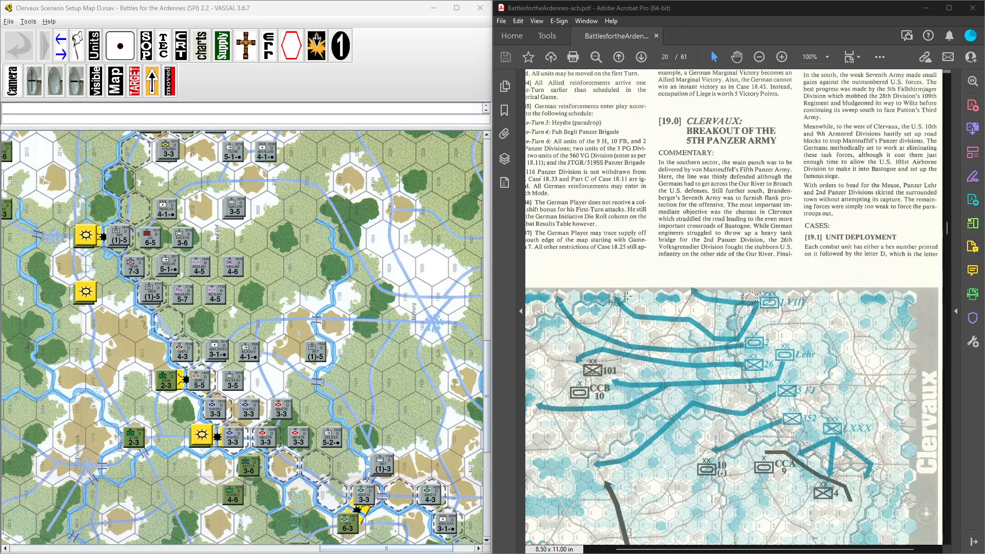
pyautogui.scroll(-3)
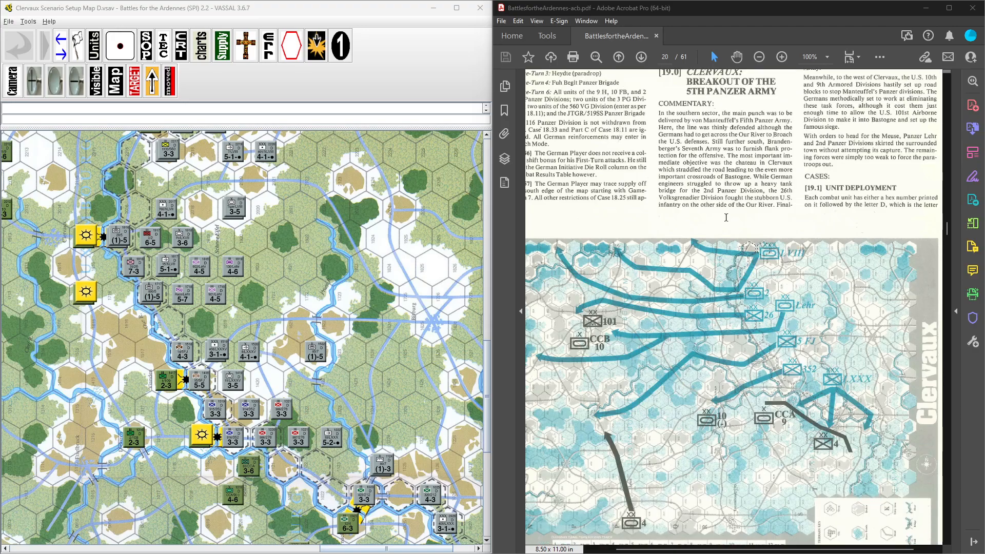
pyautogui.scroll(-3)
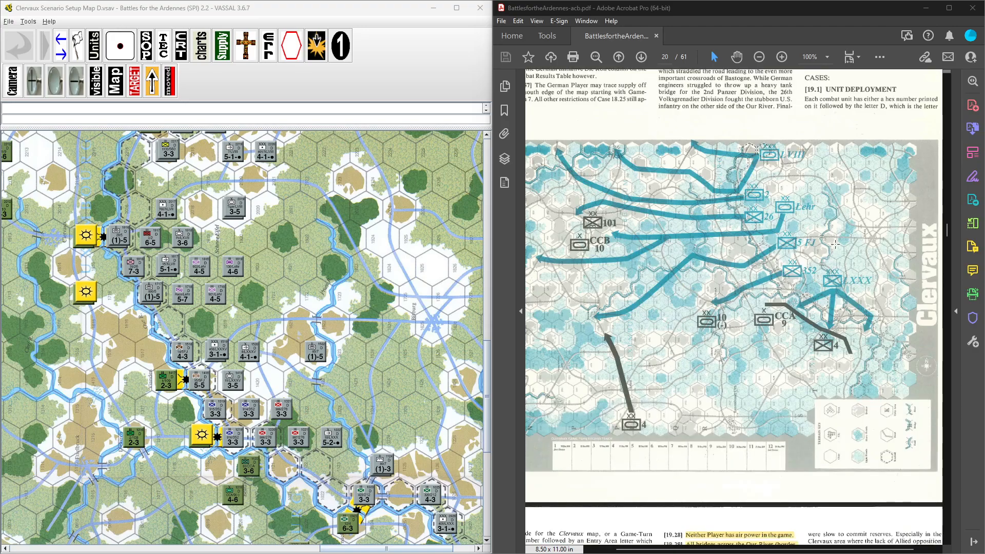
pyautogui.moveTo(659, 323)
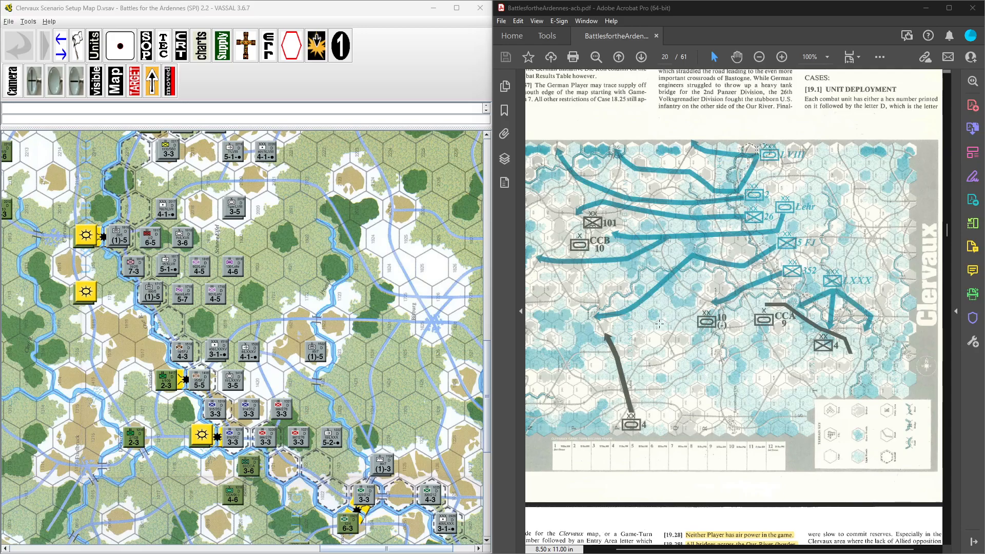
pyautogui.moveTo(816, 332)
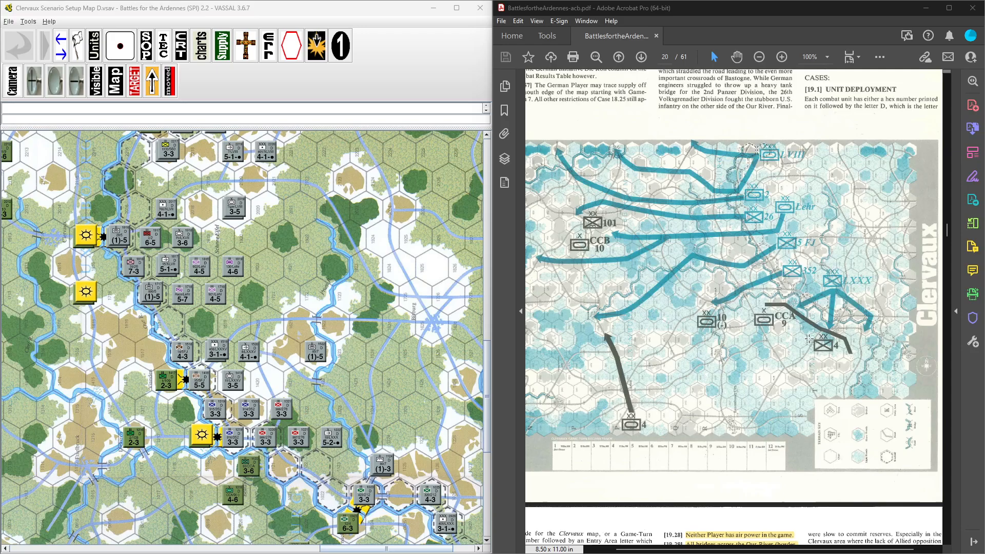
pyautogui.moveTo(571, 204)
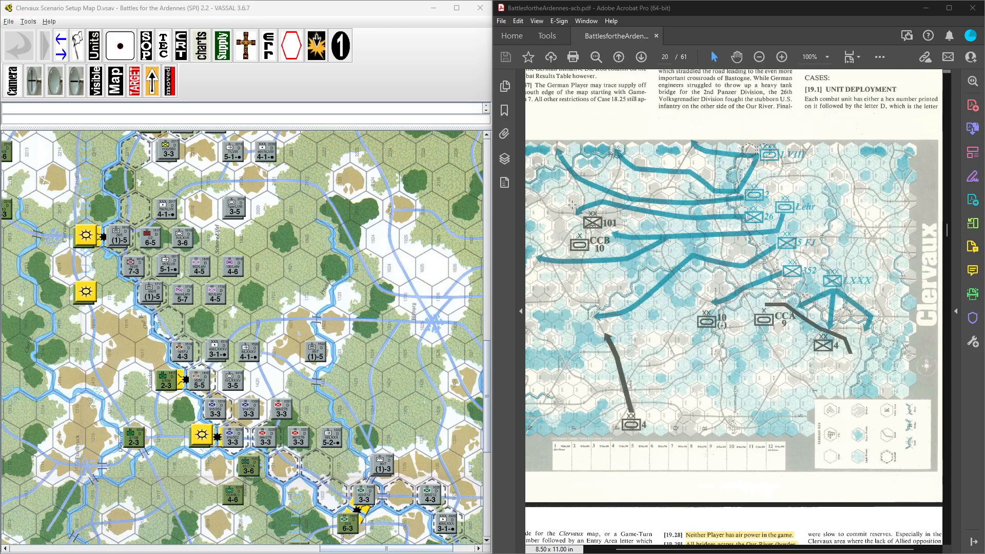
pyautogui.moveTo(589, 266)
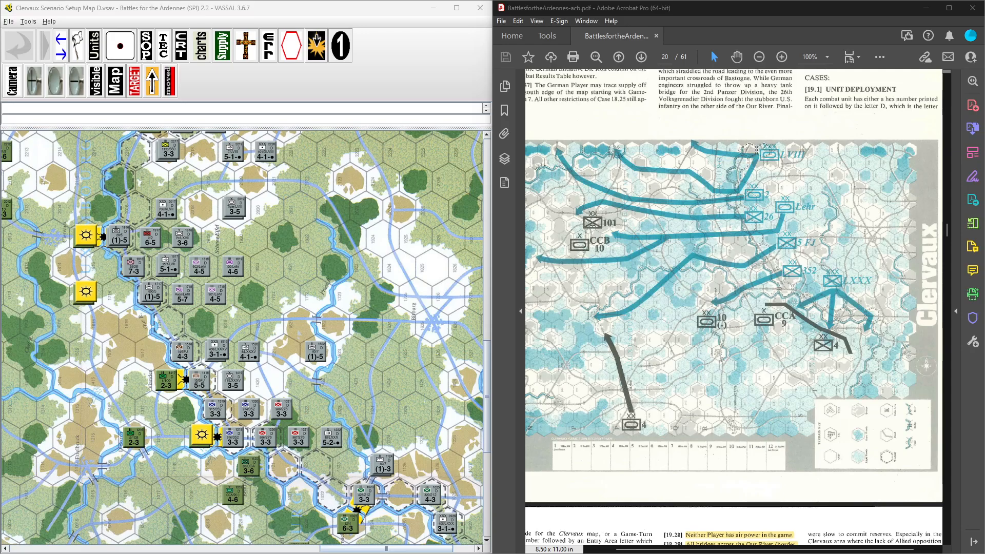
pyautogui.moveTo(645, 343)
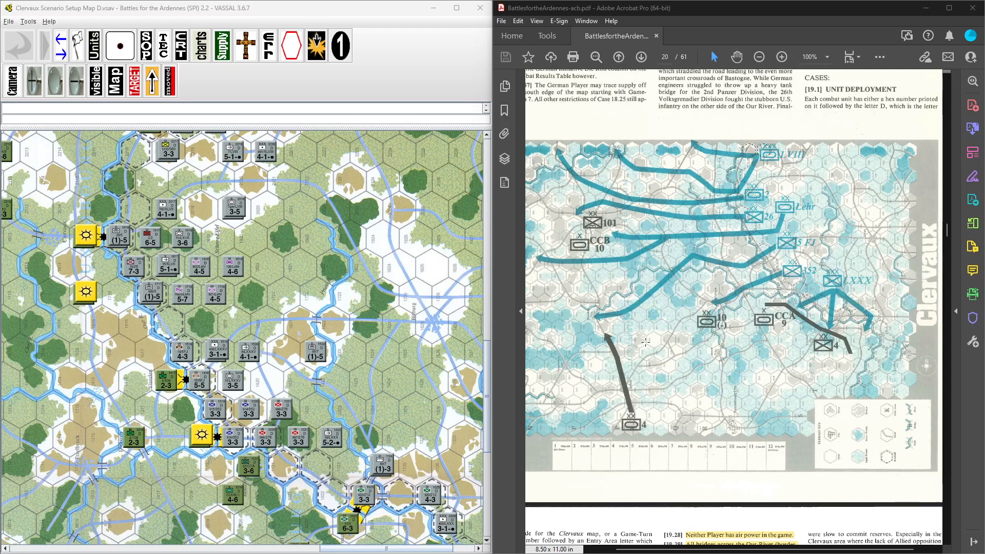
pyautogui.moveTo(662, 291)
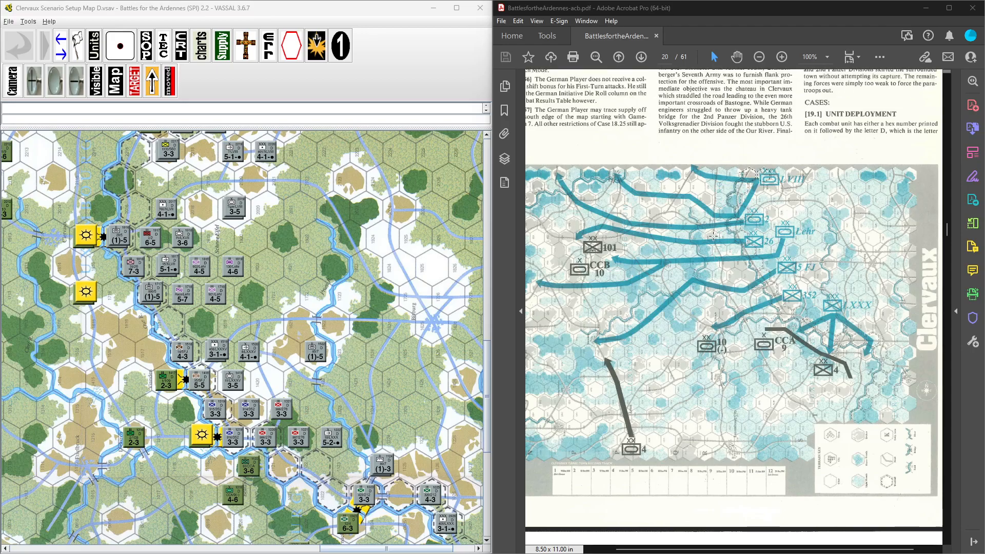
pyautogui.scroll(3)
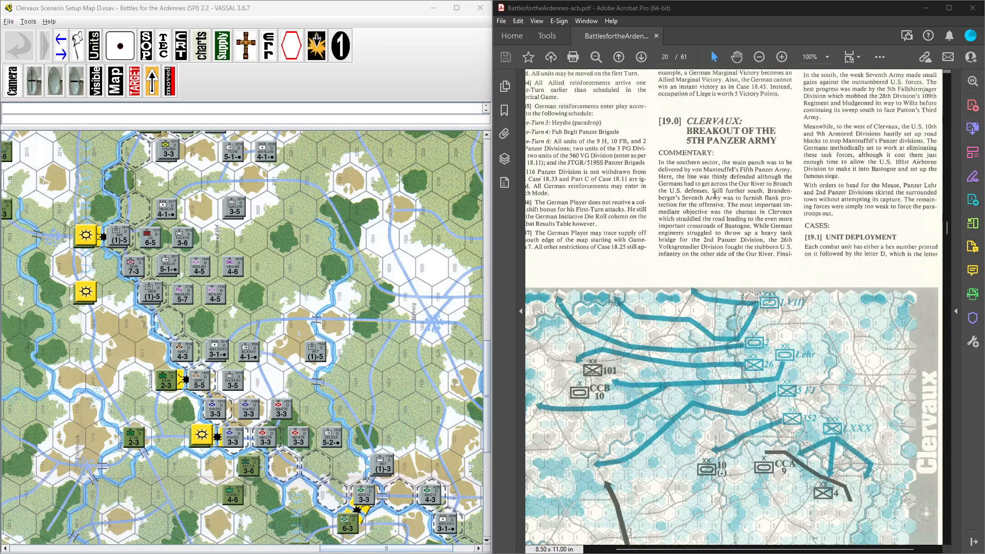
# Scroll down to page 21 with sections 19.2–19.4: special rules, special units, victory conditions
pyautogui.scroll(-3)
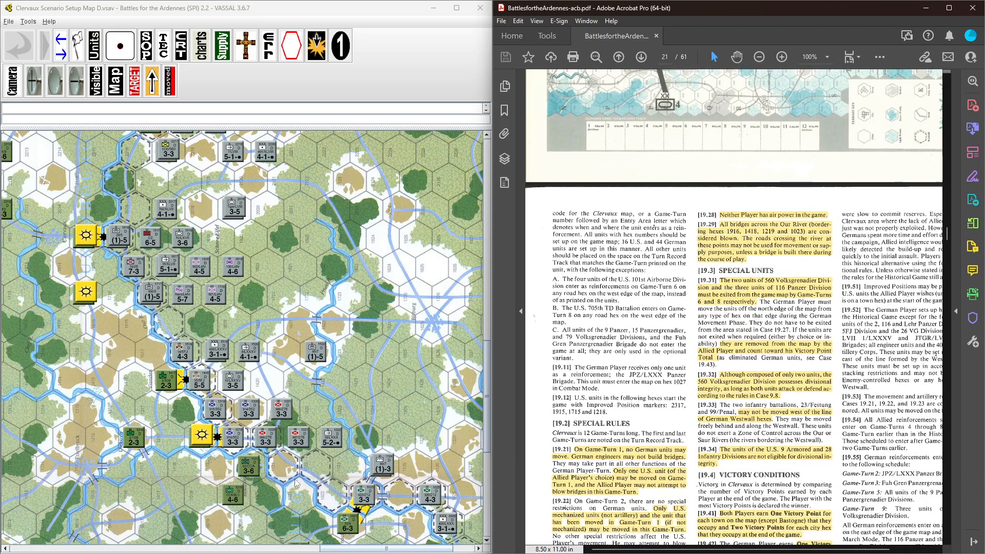
pyautogui.moveTo(564, 440)
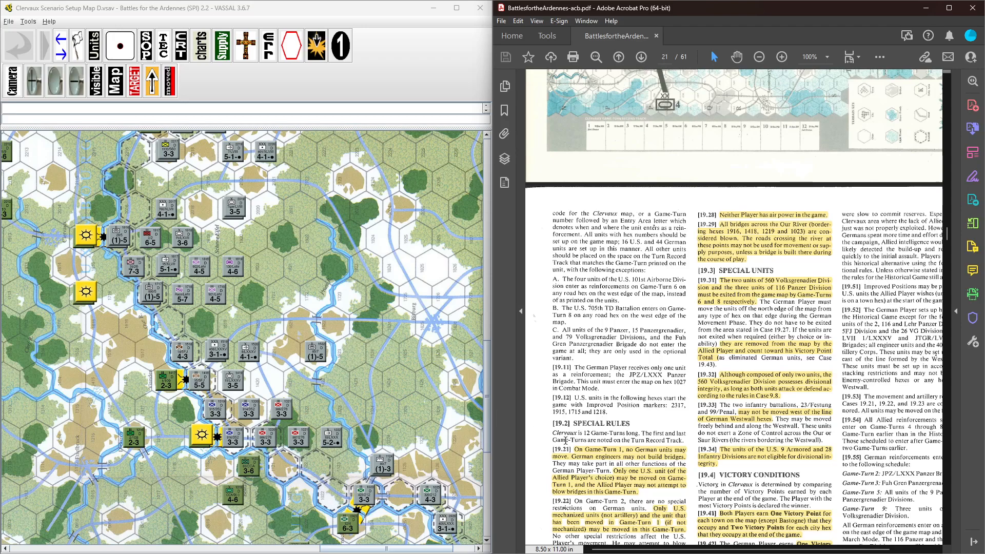
pyautogui.moveTo(245, 401)
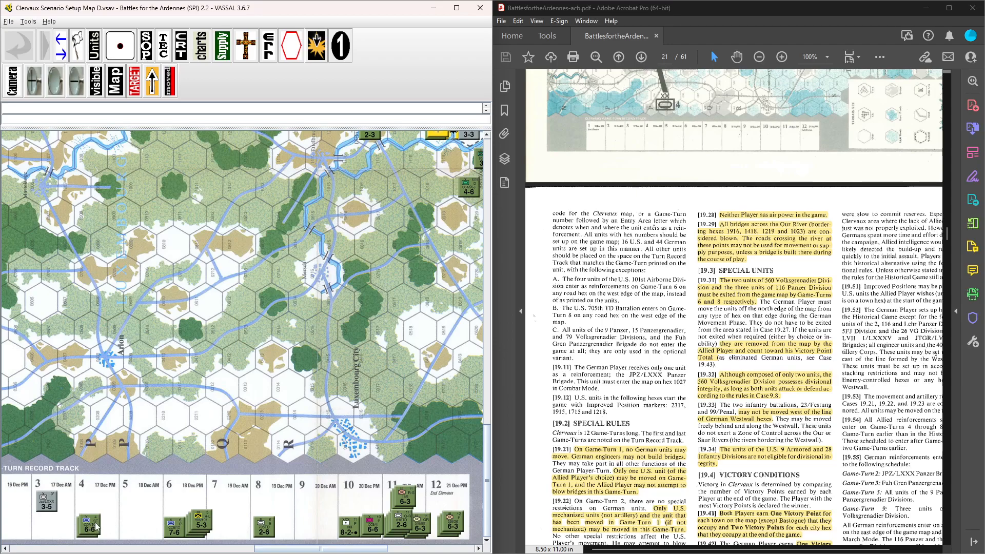
pyautogui.moveTo(194, 522)
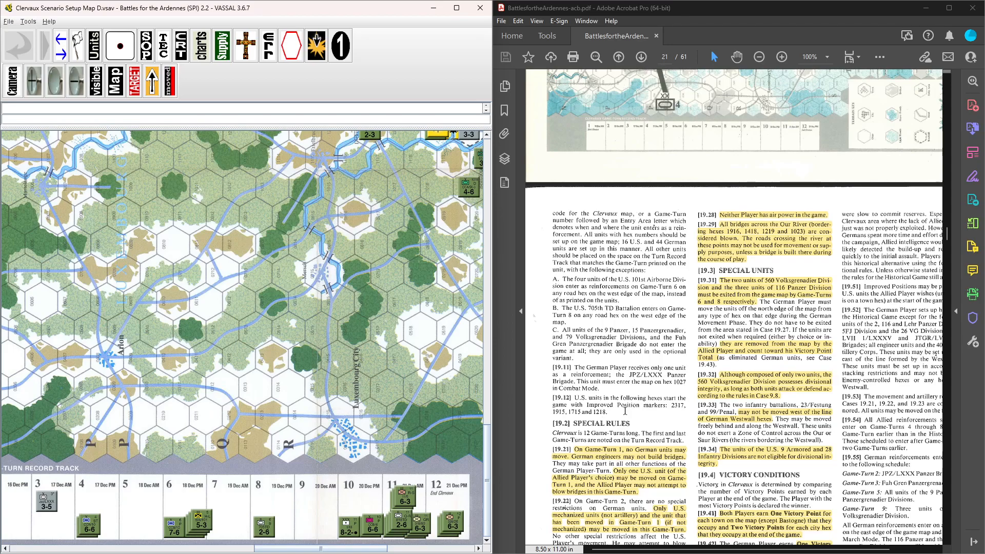
pyautogui.scroll(-3)
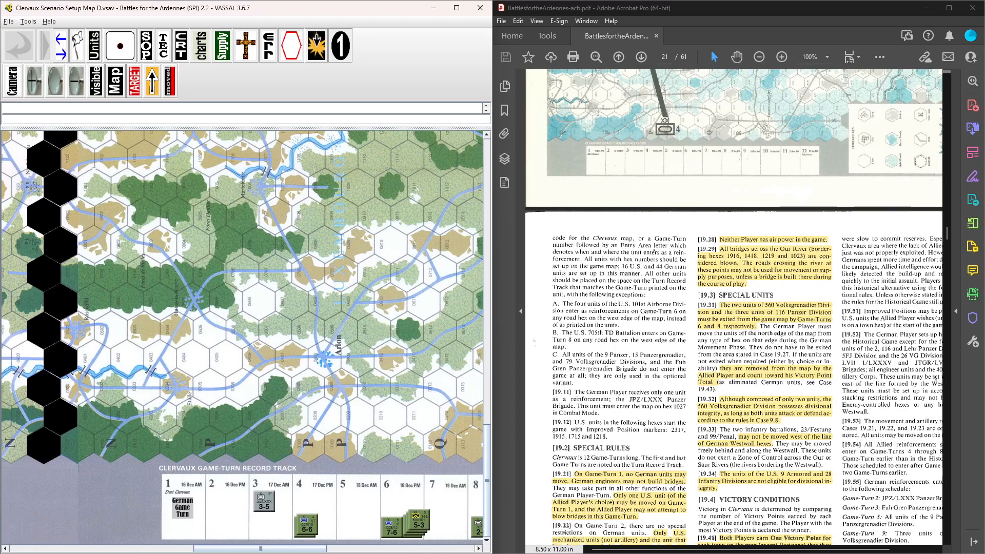
pyautogui.scroll(-3)
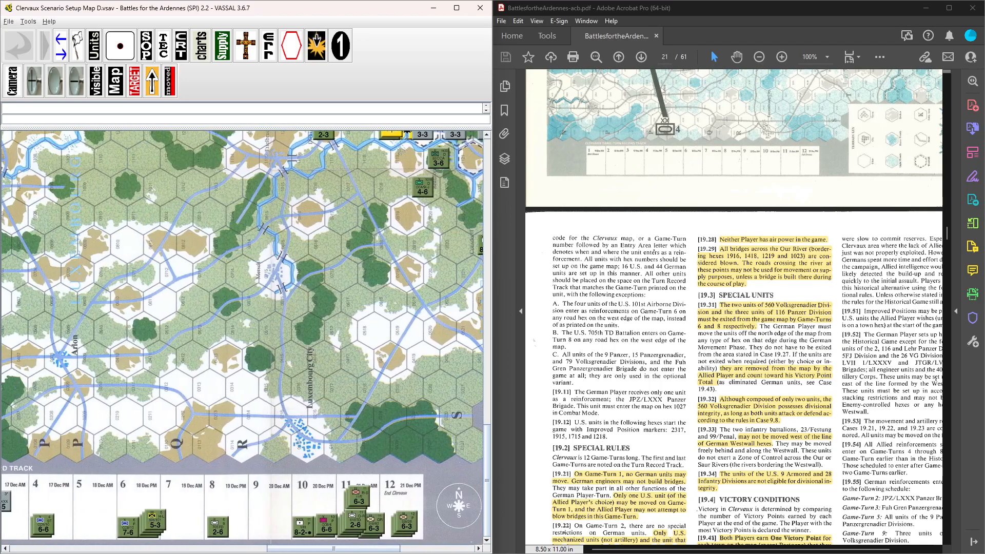
pyautogui.moveTo(332, 530)
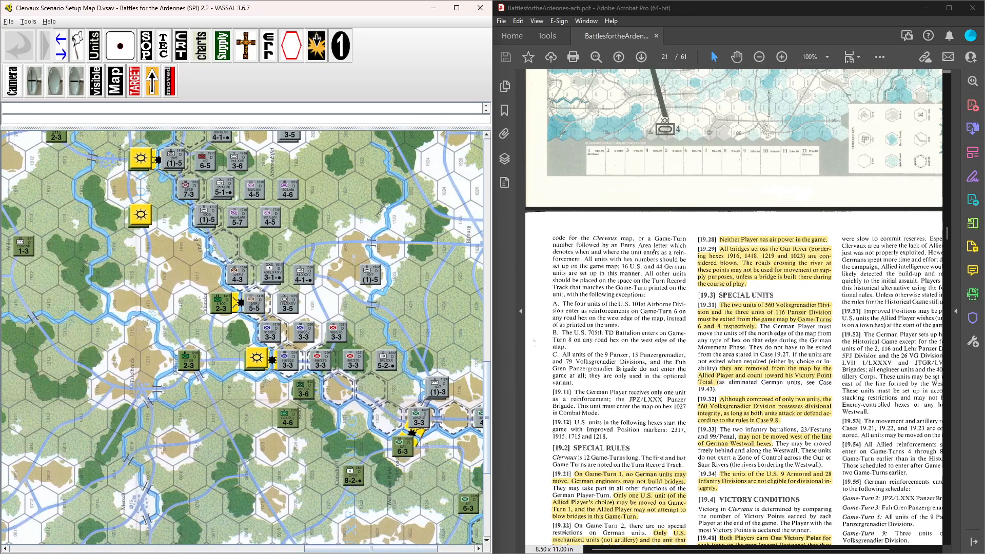
pyautogui.scroll(-3)
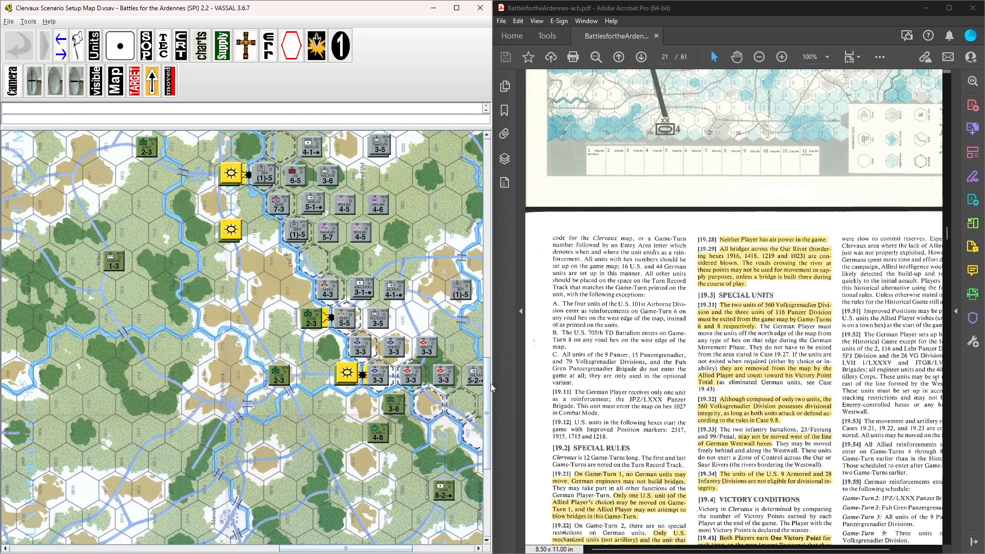
pyautogui.scroll(3)
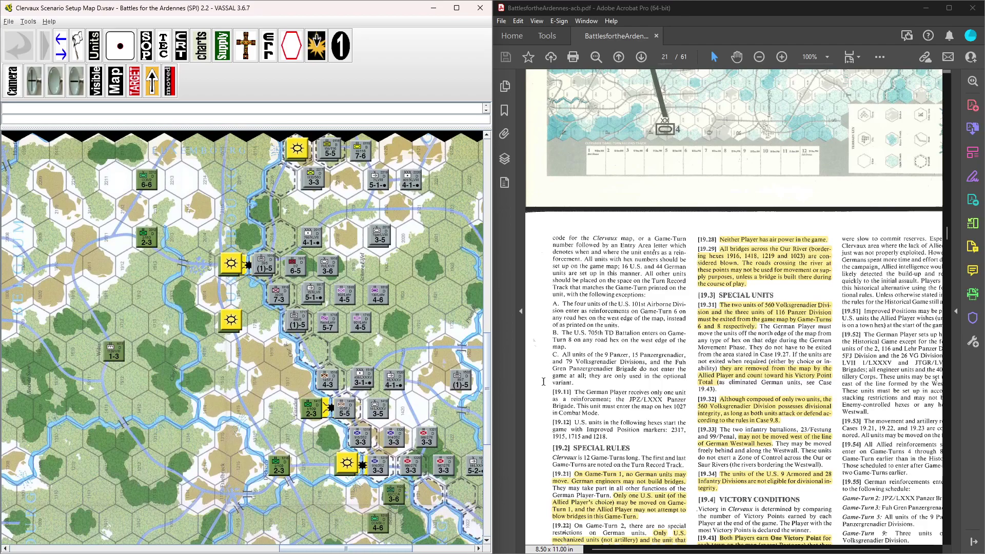
pyautogui.moveTo(298, 443)
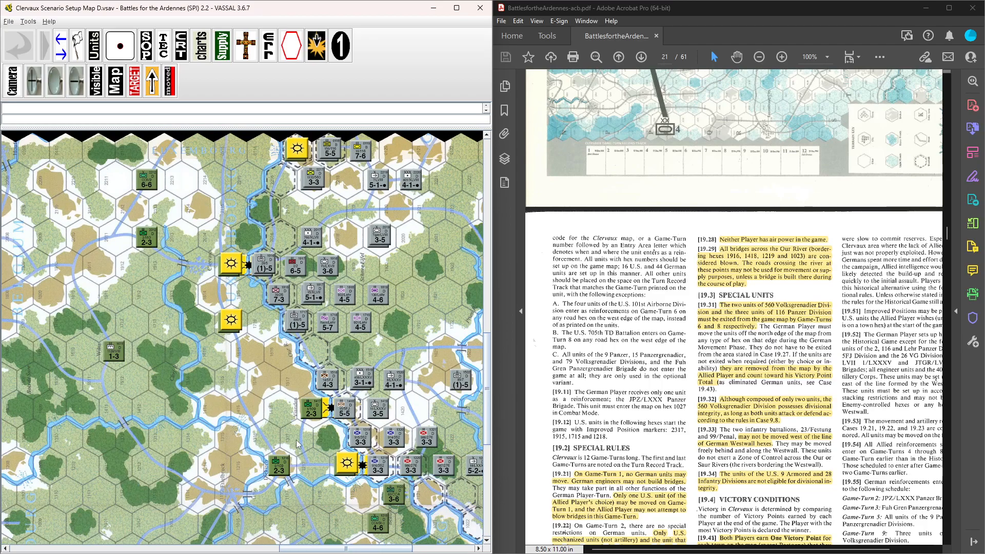
pyautogui.moveTo(72, 325)
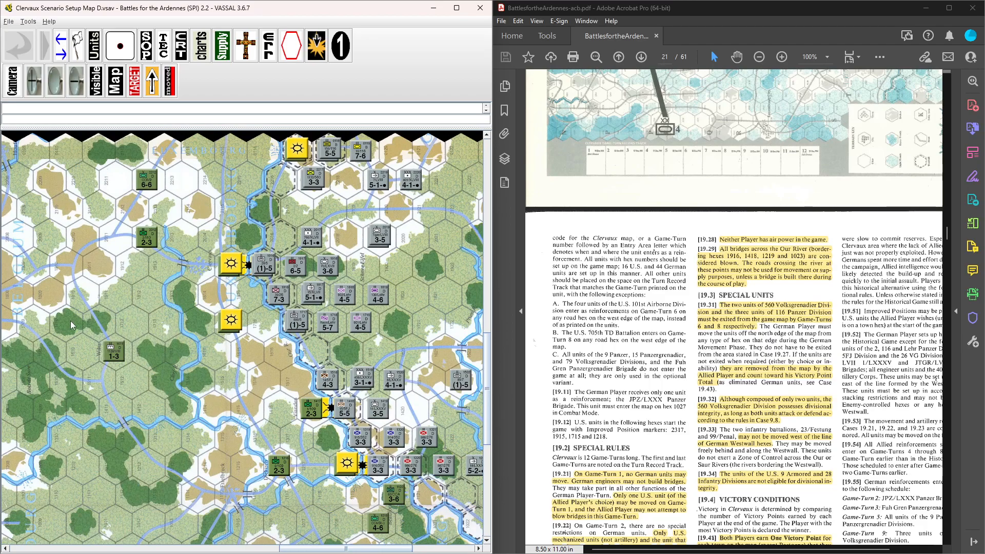
pyautogui.moveTo(298, 317)
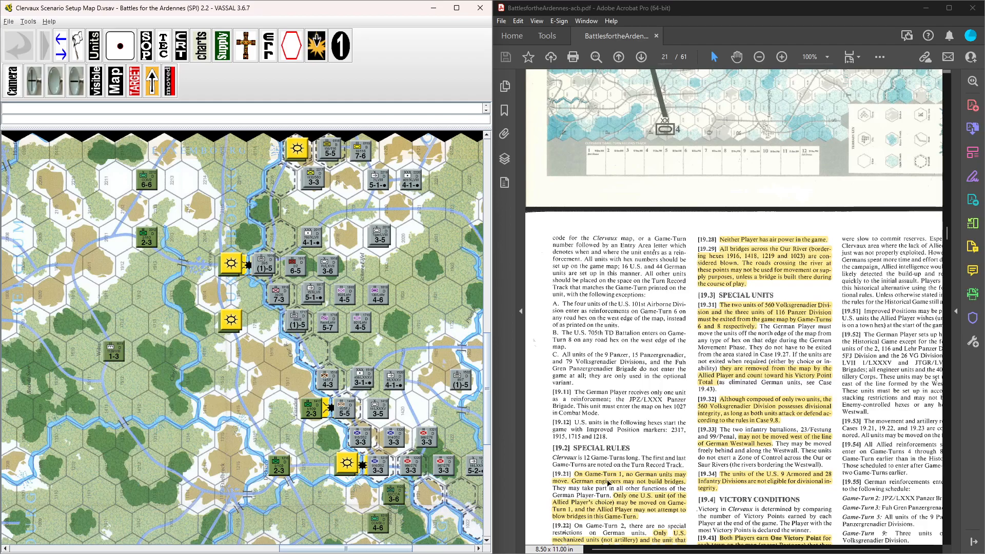
pyautogui.scroll(-3)
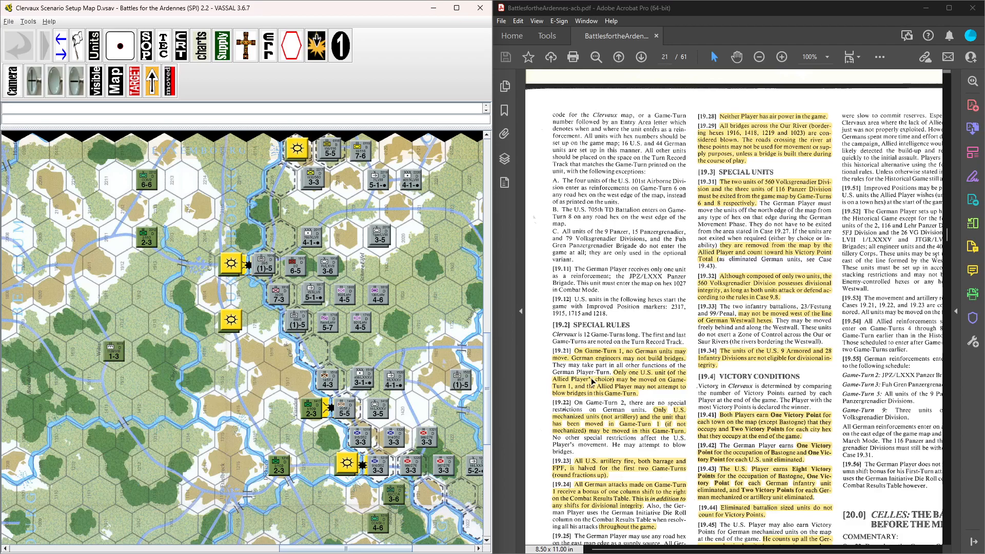
pyautogui.moveTo(362, 339)
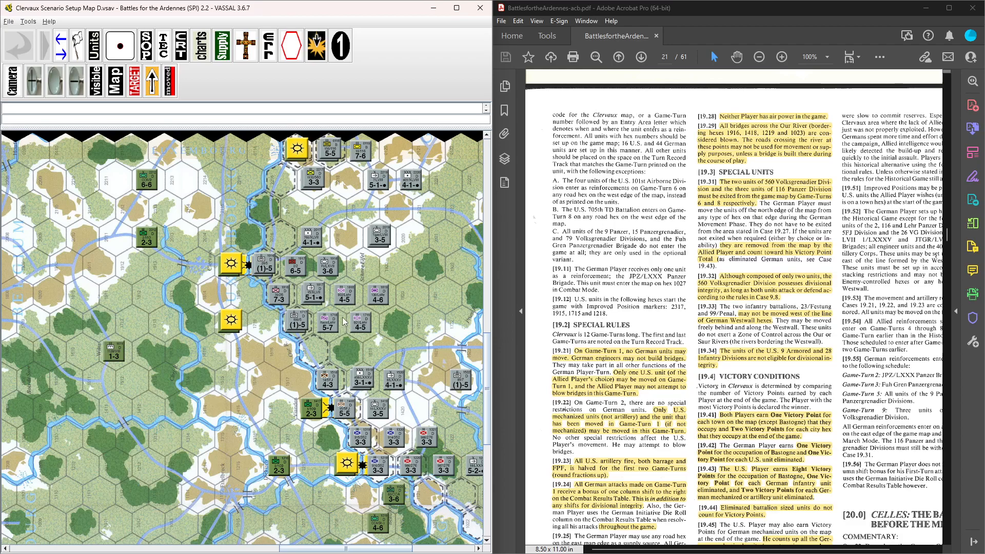
pyautogui.moveTo(292, 299)
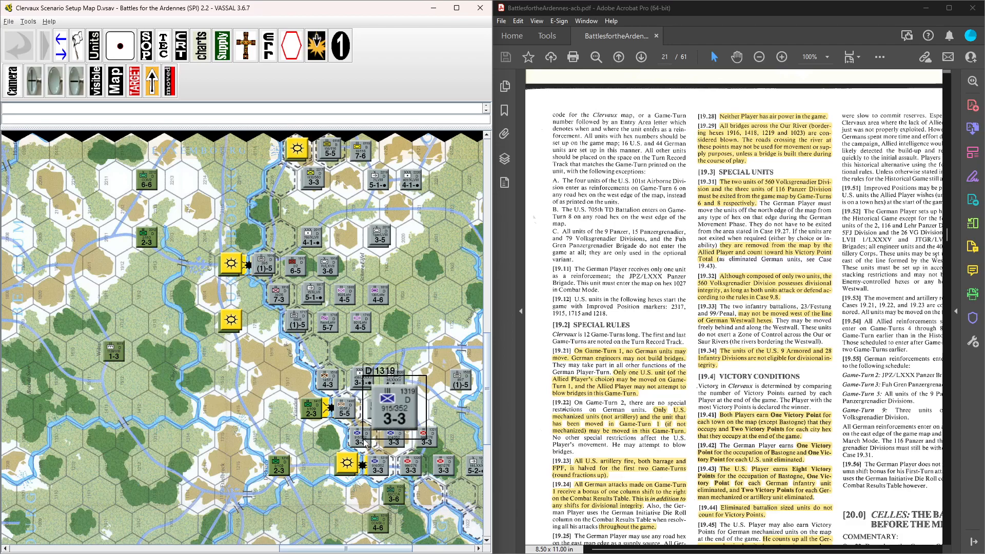
pyautogui.scroll(-3)
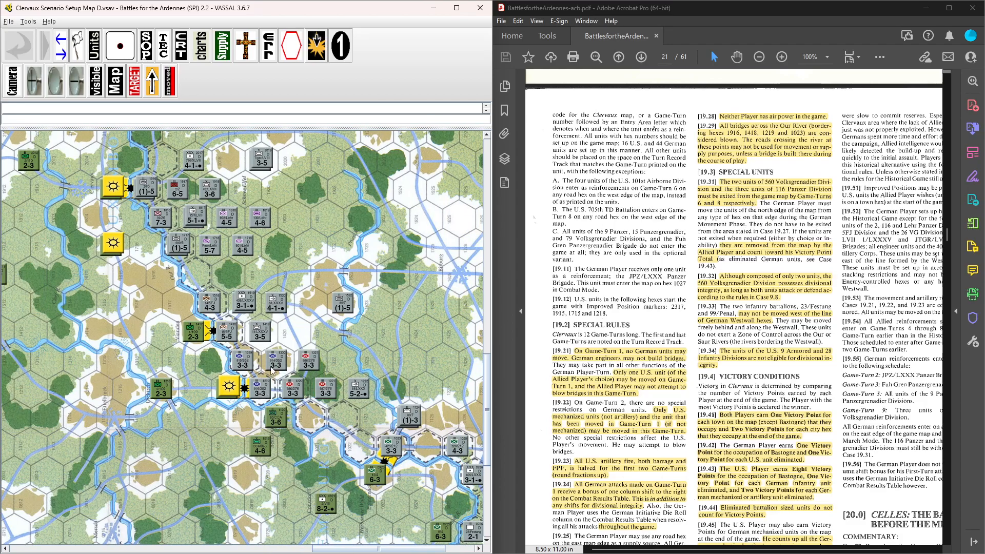
pyautogui.moveTo(290, 393)
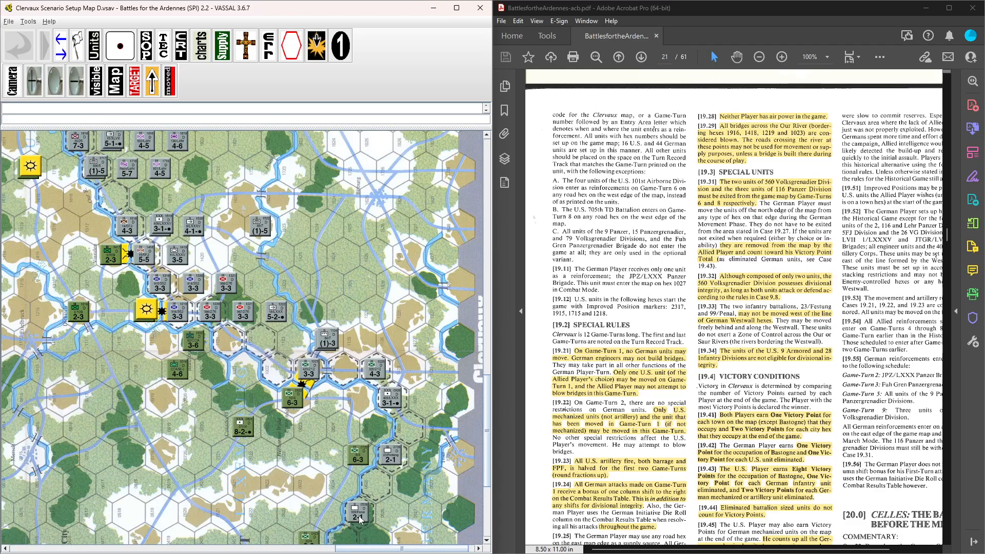
pyautogui.moveTo(394, 460)
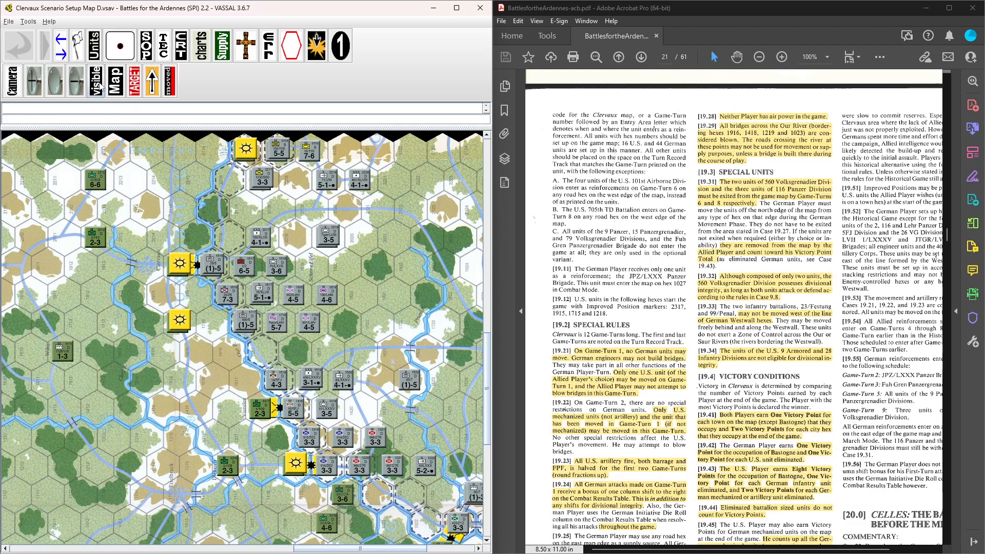
pyautogui.click(98, 80)
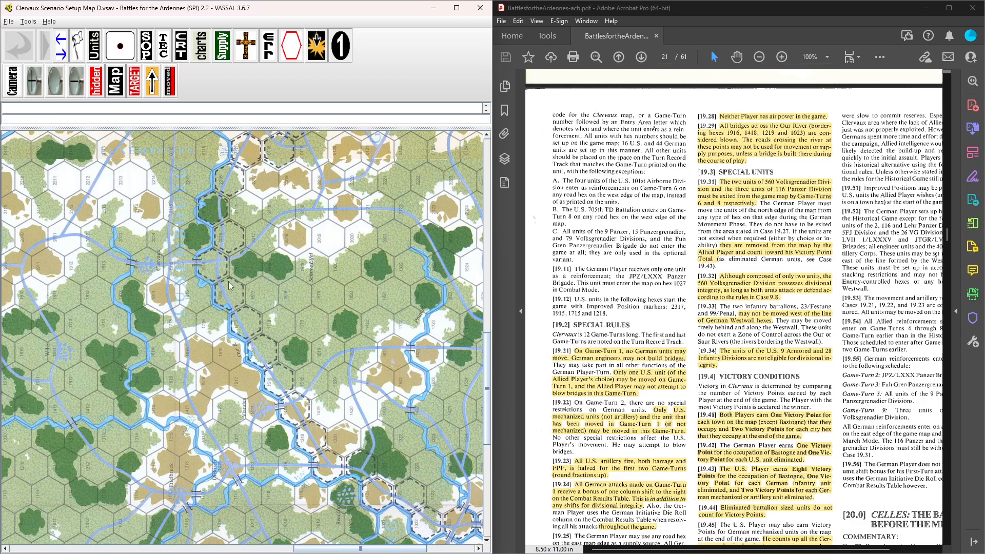
pyautogui.moveTo(327, 461)
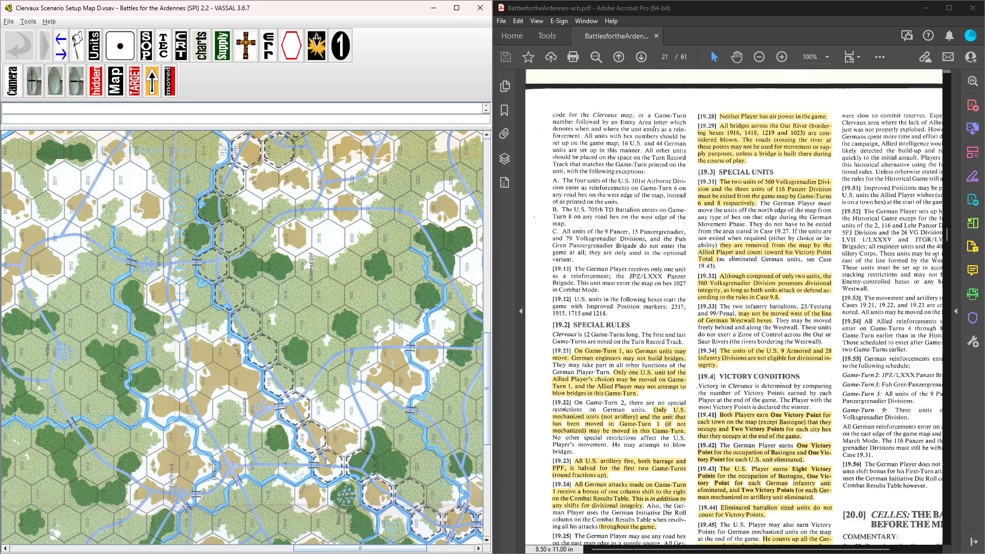
pyautogui.moveTo(228, 79)
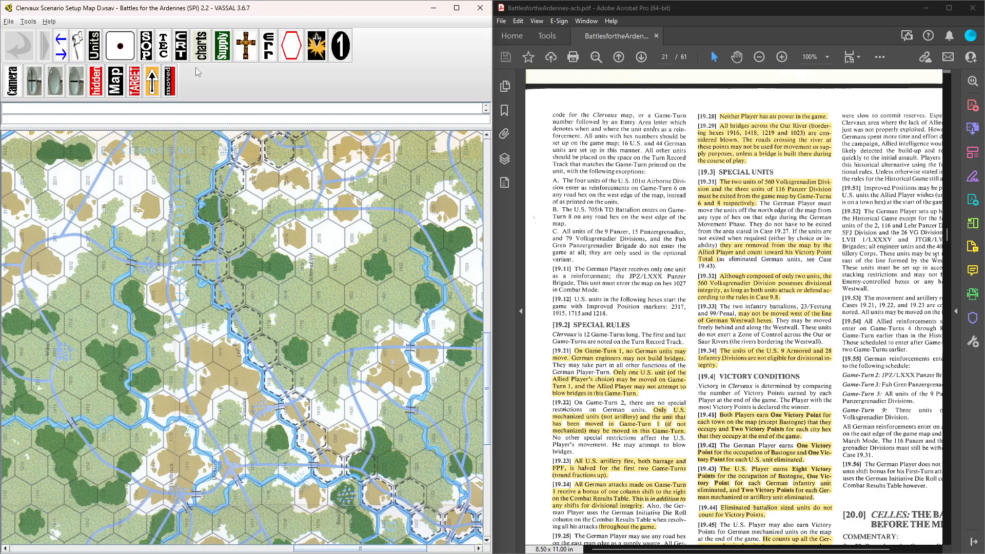
pyautogui.click(114, 80)
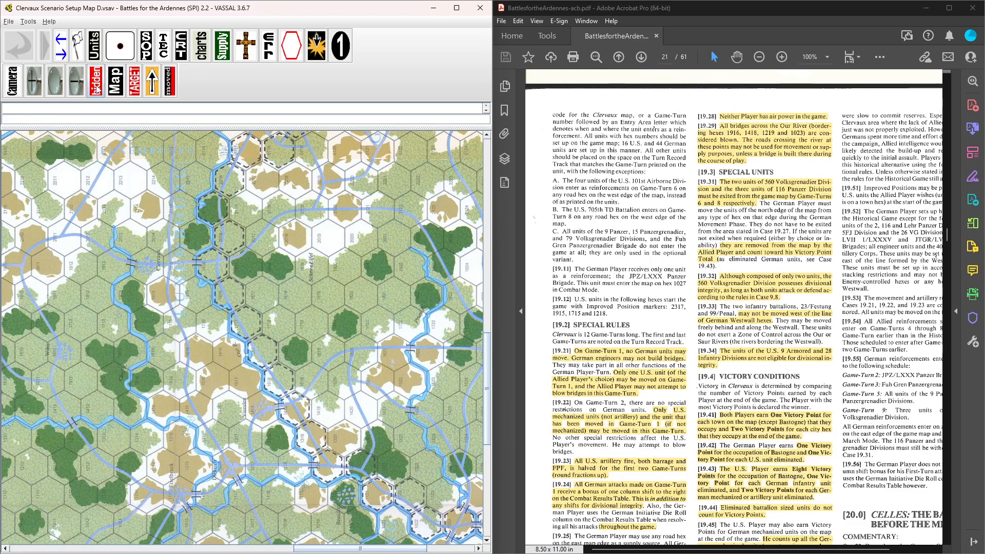
pyautogui.click(97, 80)
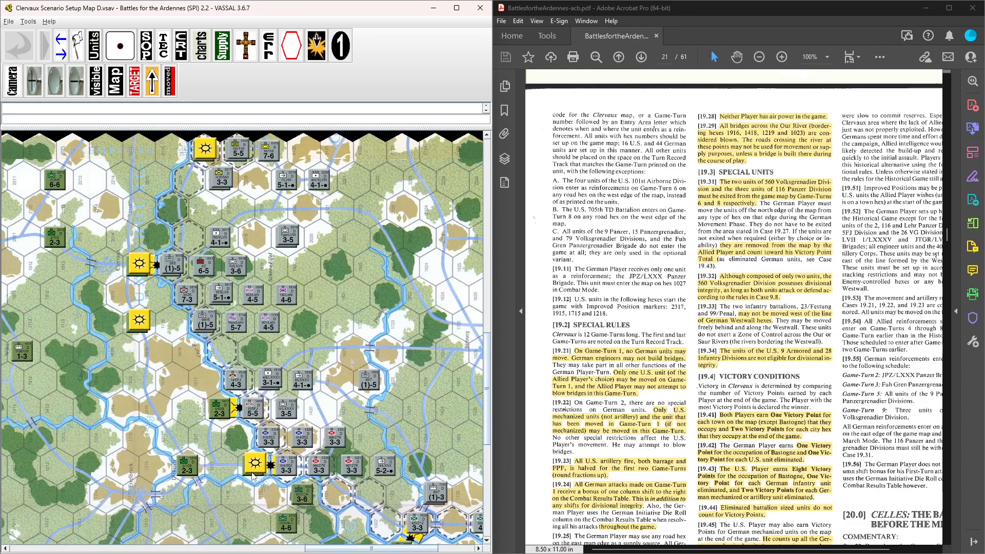
pyautogui.moveTo(193, 374)
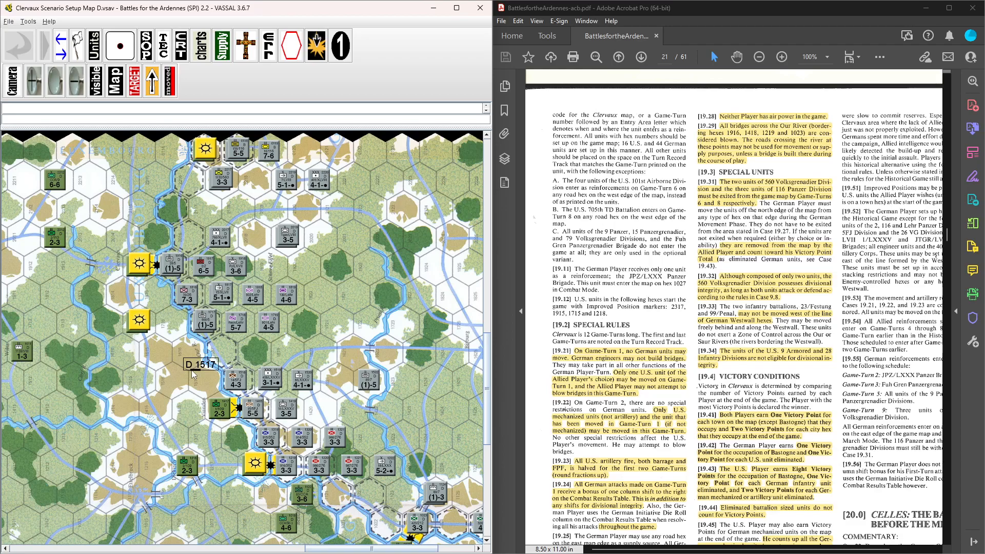
pyautogui.moveTo(222, 215)
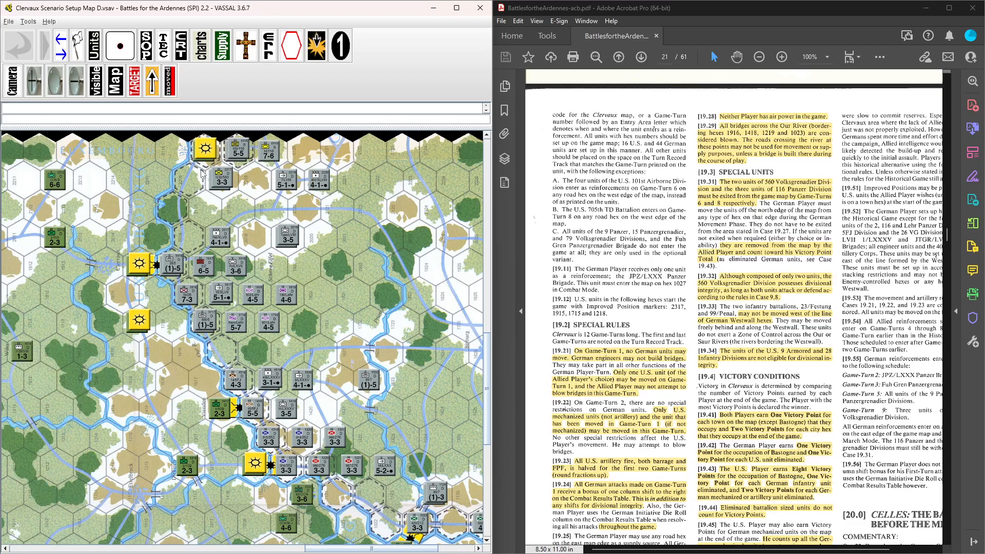
pyautogui.click(97, 80)
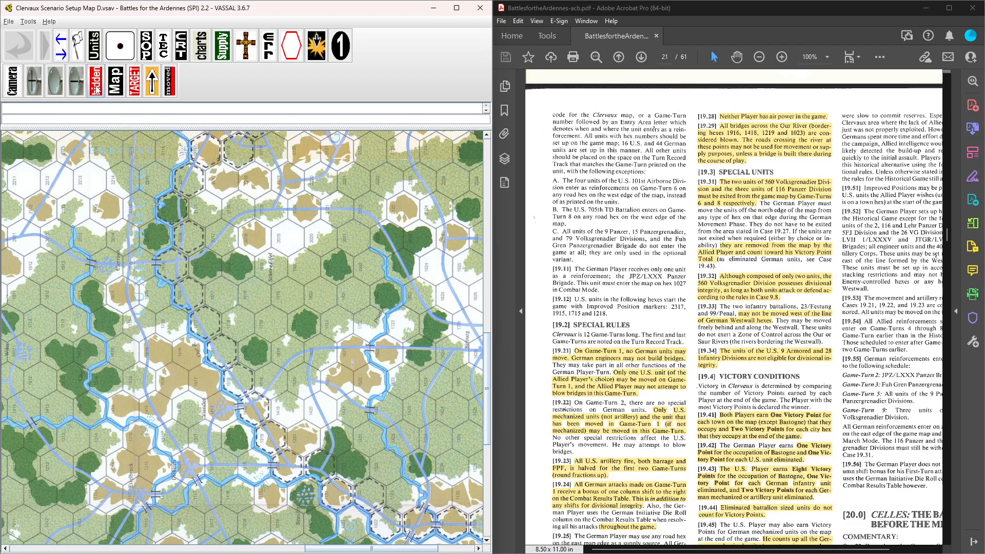
pyautogui.click(96, 80)
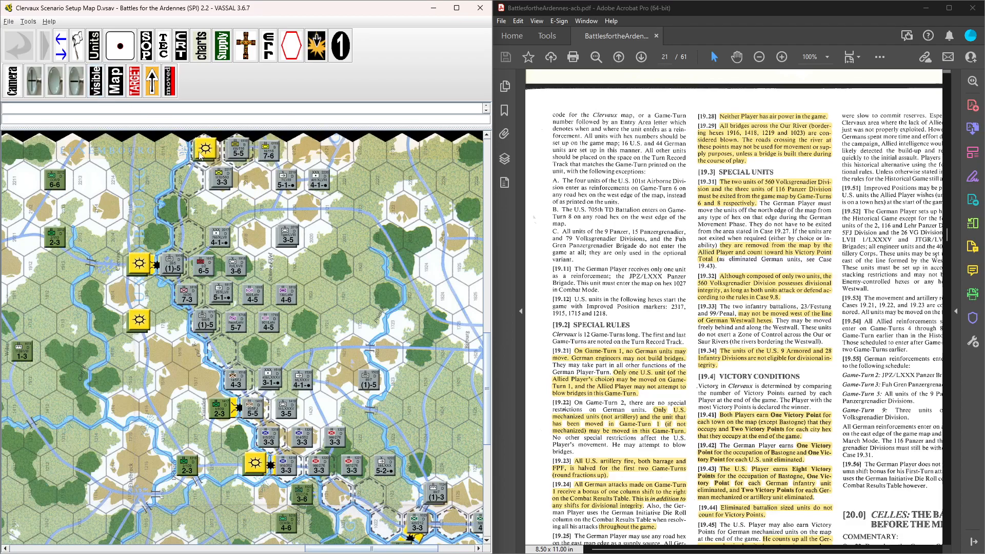
pyautogui.click(95, 80)
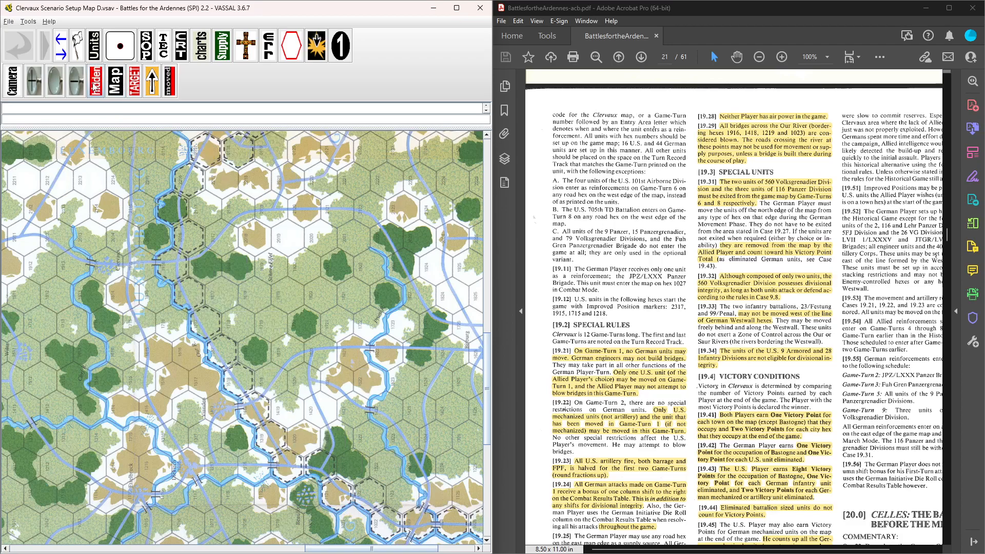
pyautogui.click(94, 80)
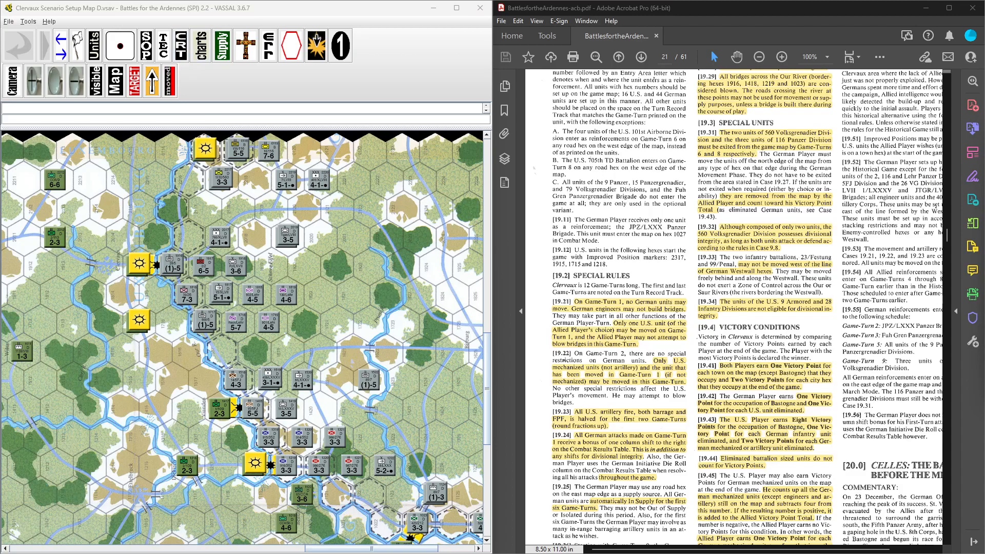
# Review and close the Combat Results Table, then bring up the 1944 German Supply Shortage tables
pyautogui.click(180, 44)
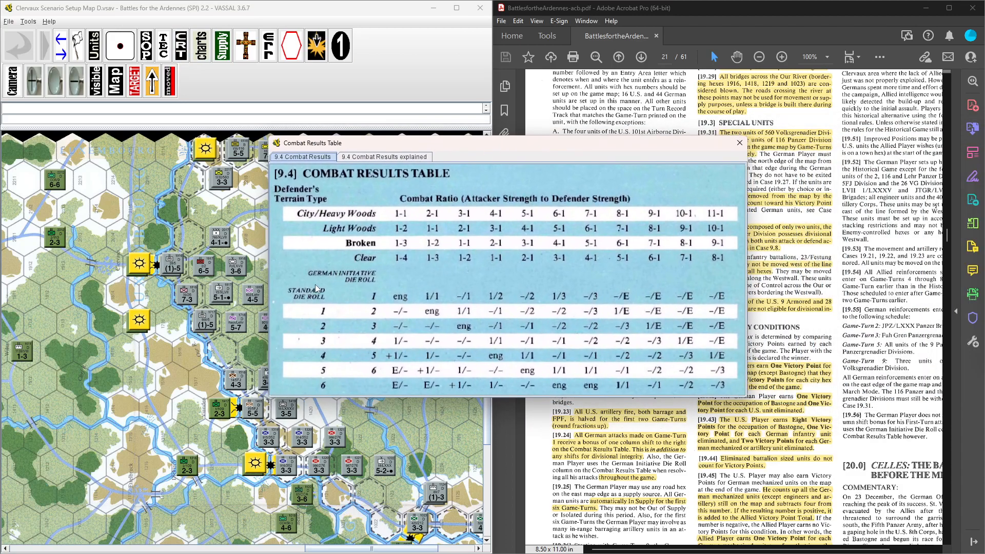
pyautogui.moveTo(320, 319)
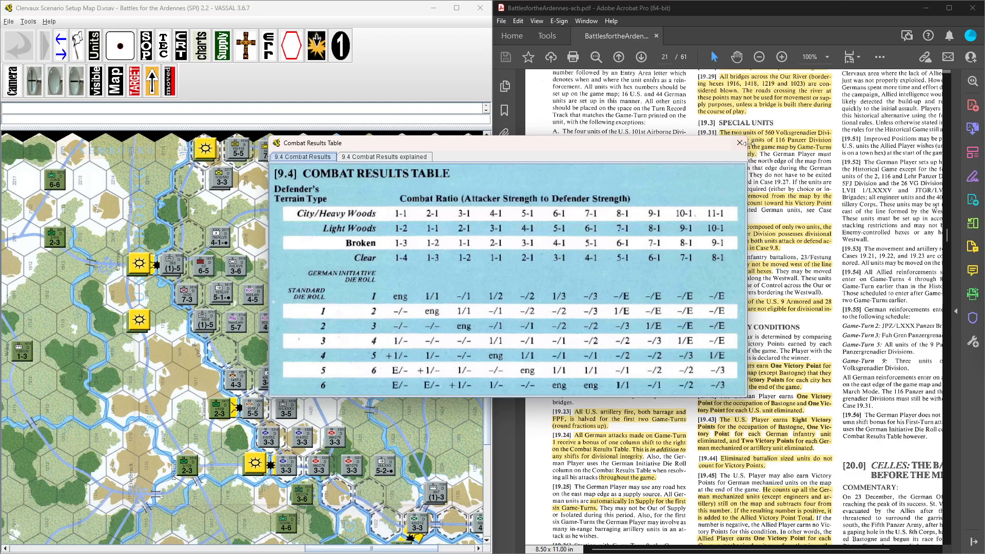
pyautogui.click(740, 144)
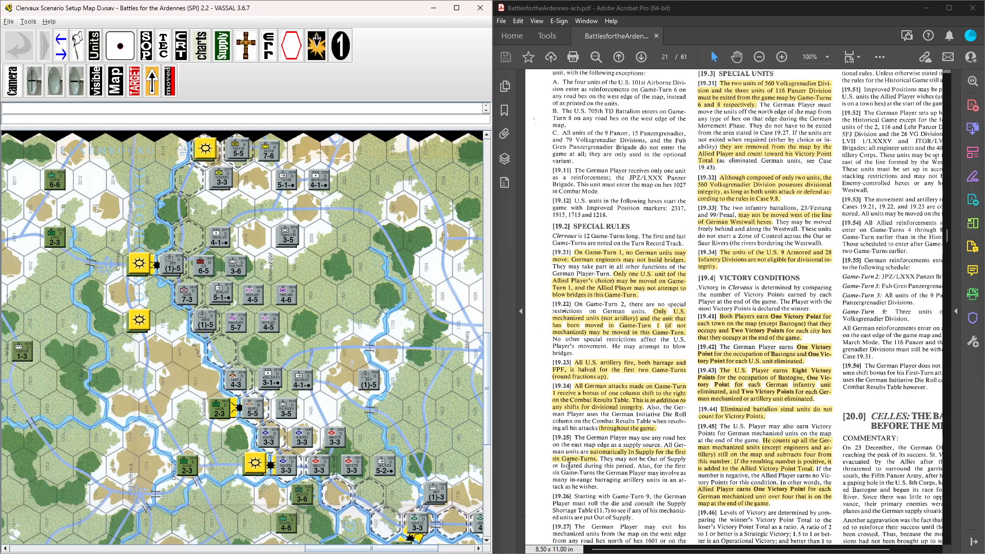
pyautogui.scroll(-3)
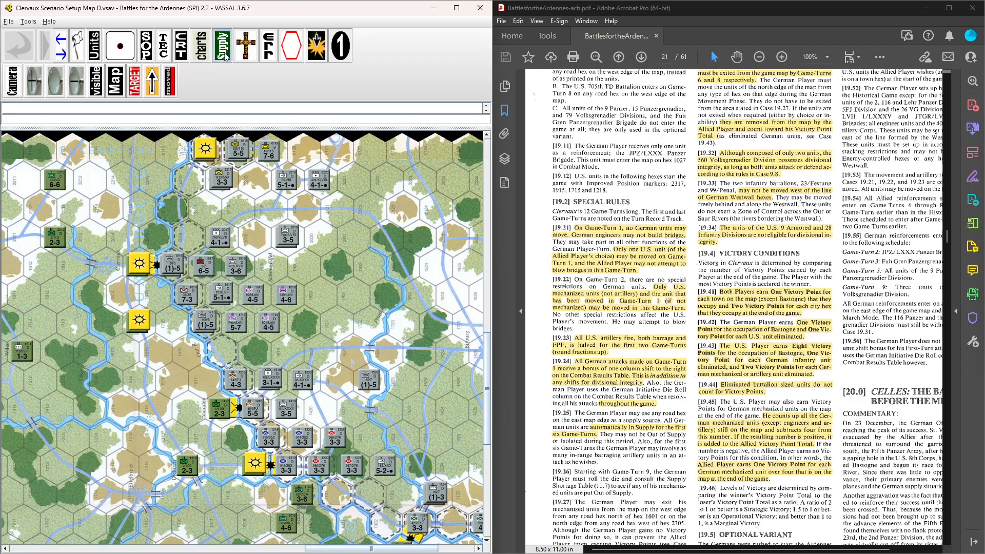
pyautogui.click(221, 44)
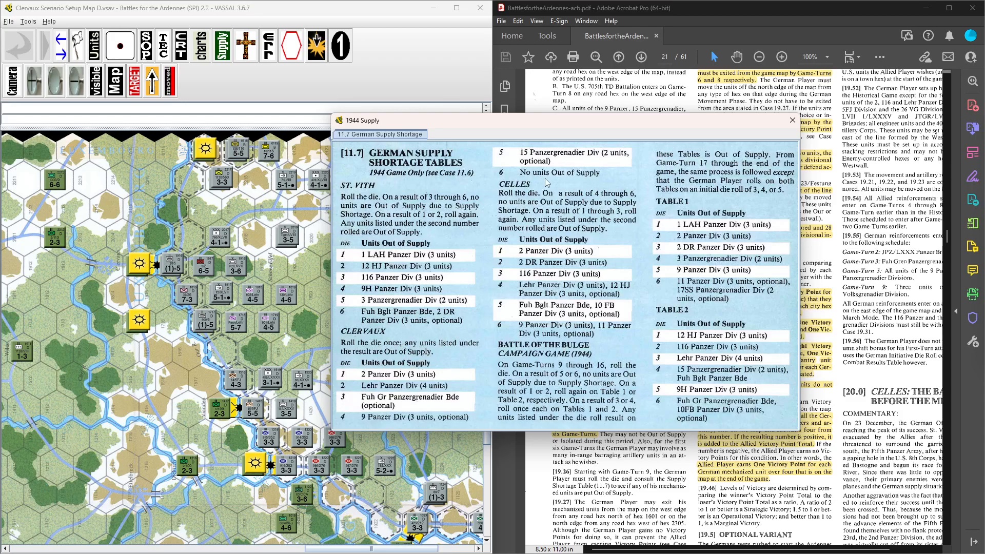
pyautogui.moveTo(441, 405)
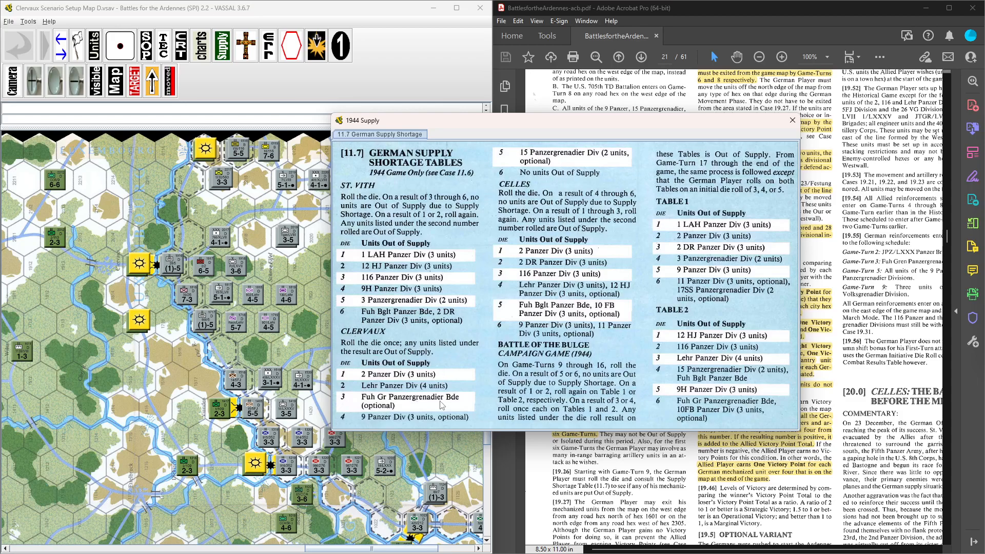
pyautogui.moveTo(387, 421)
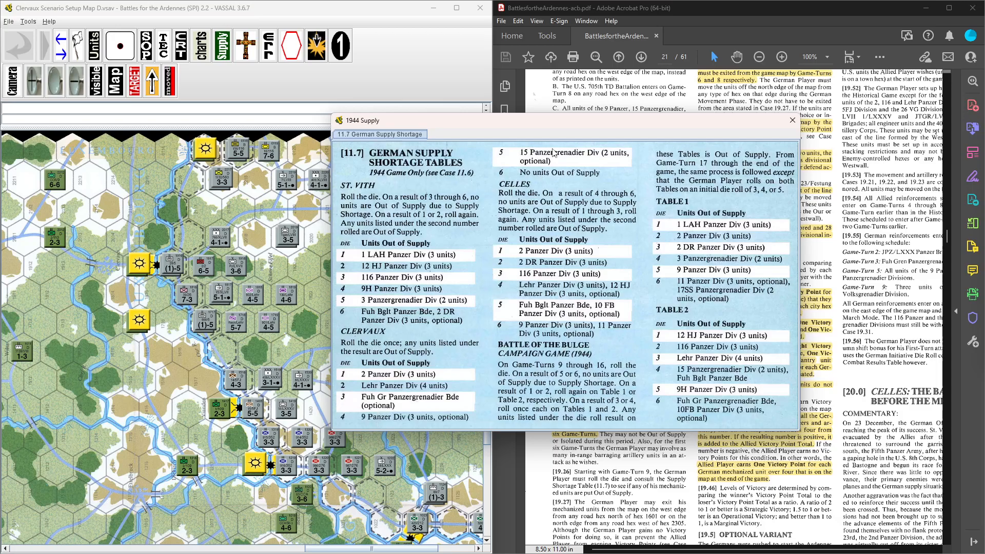
pyautogui.click(792, 120)
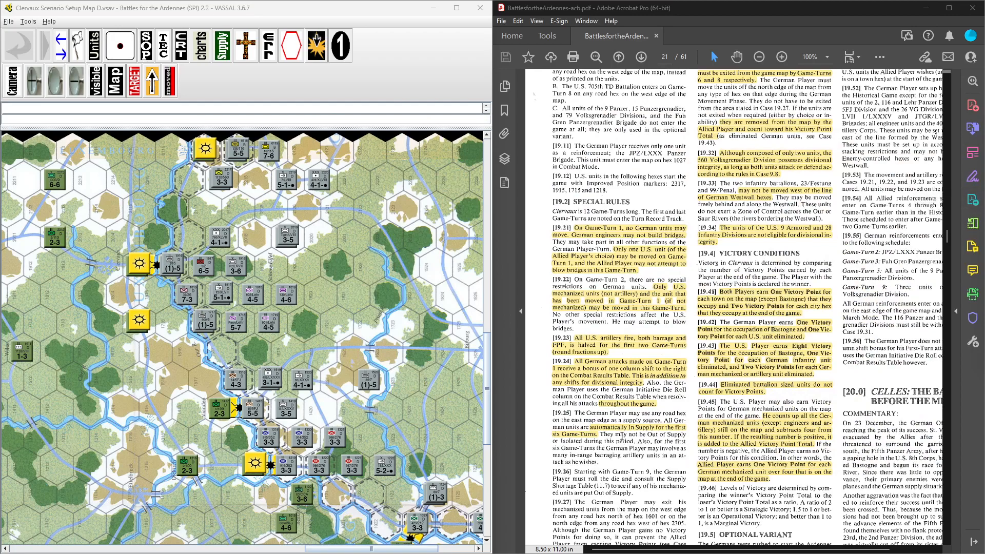
pyautogui.scroll(-3)
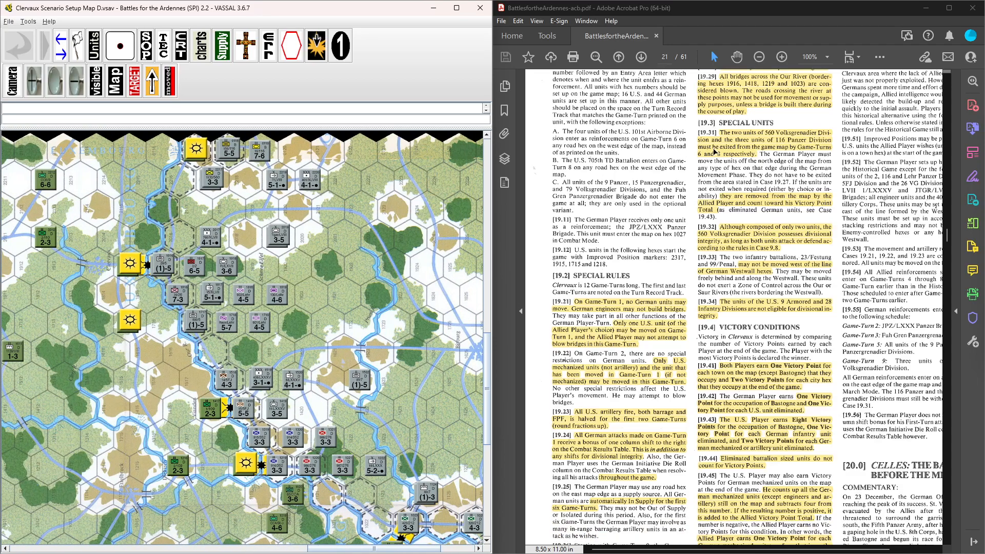
pyautogui.scroll(-3)
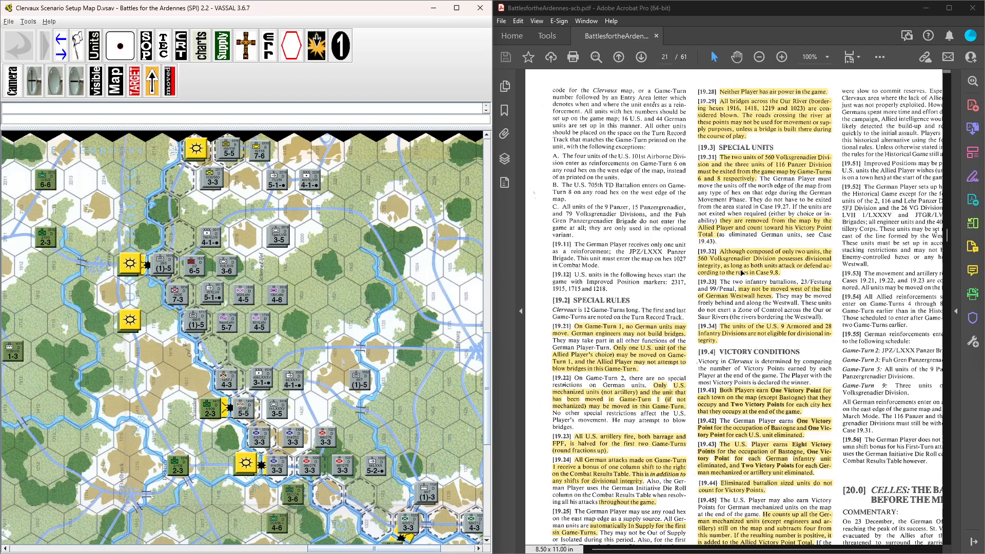
pyautogui.scroll(-3)
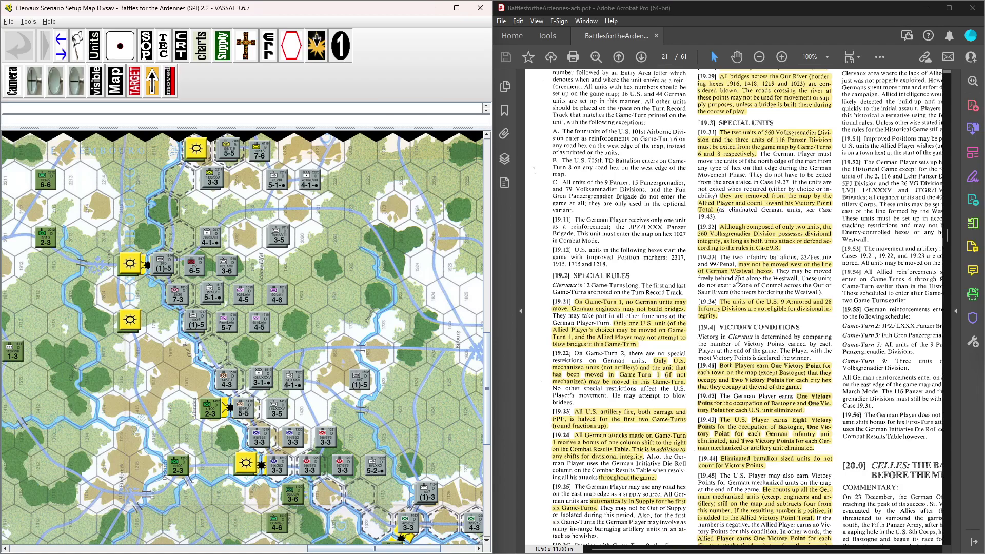
pyautogui.moveTo(779, 315)
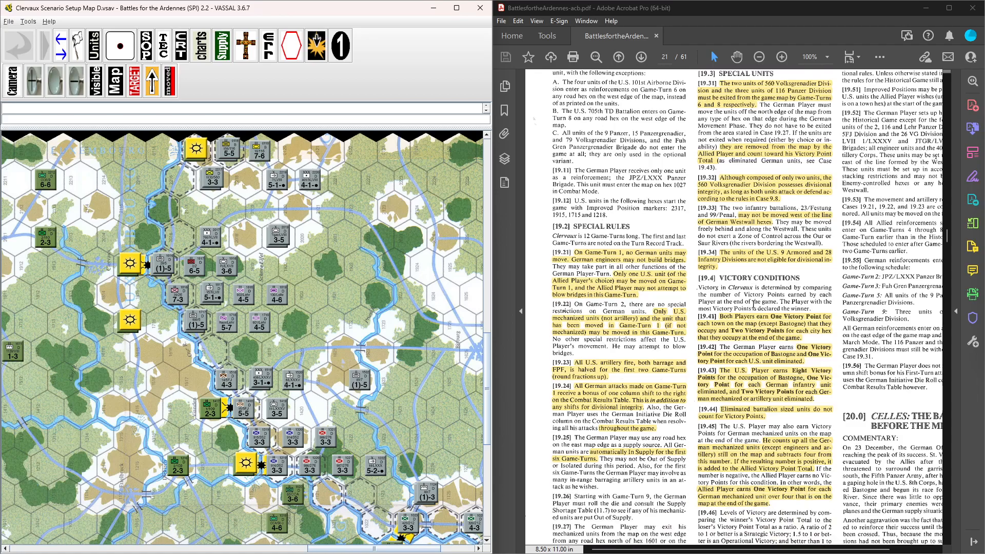
pyautogui.scroll(-3)
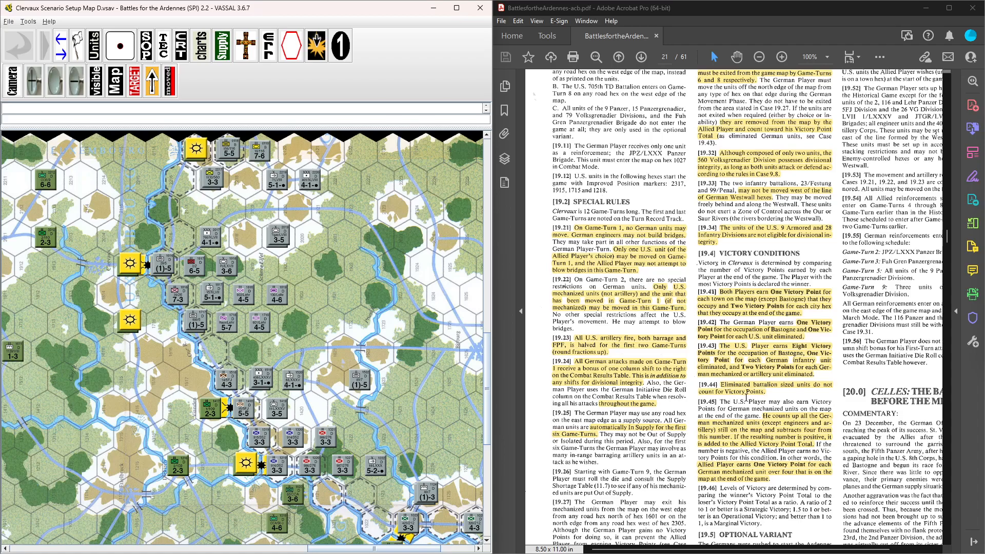
pyautogui.scroll(-3)
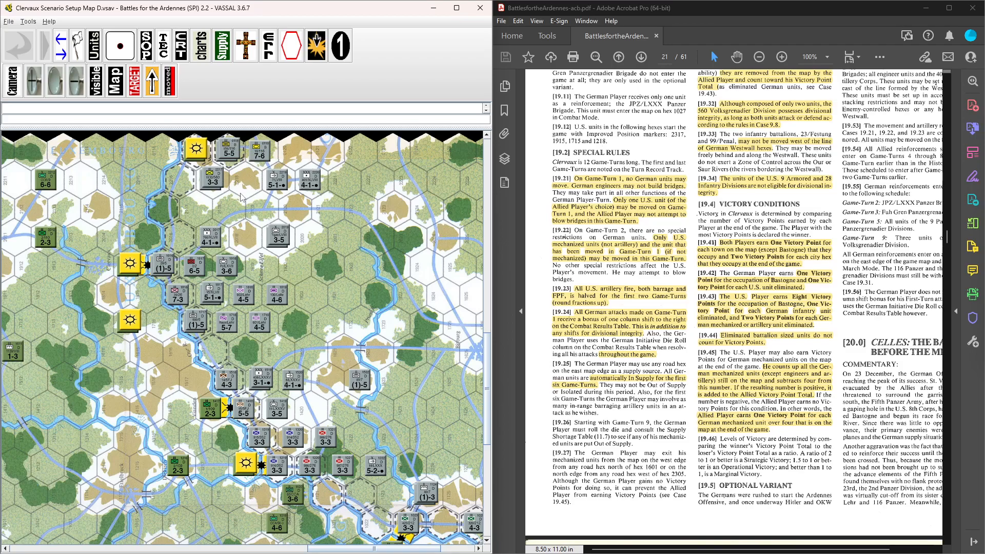
pyautogui.moveTo(716, 427)
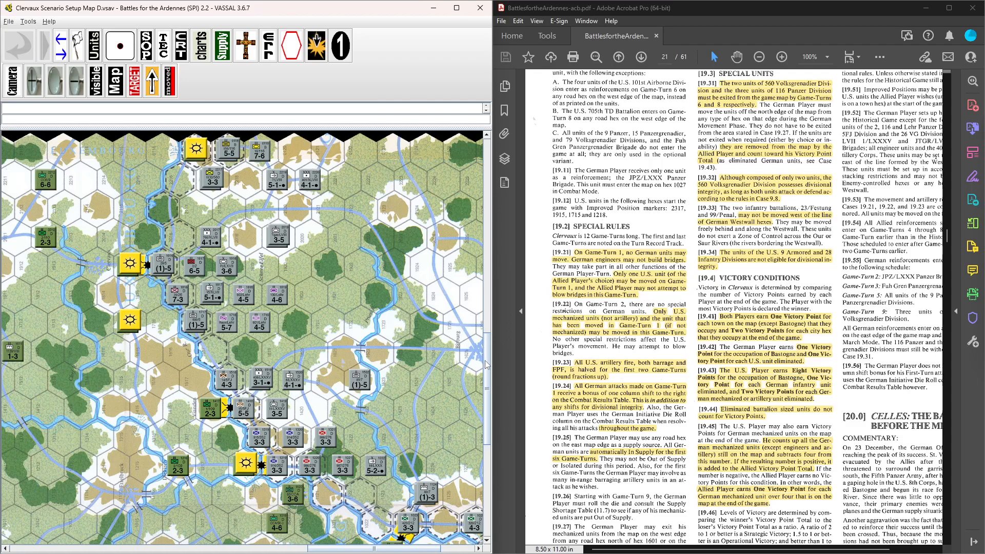
pyautogui.scroll(-3)
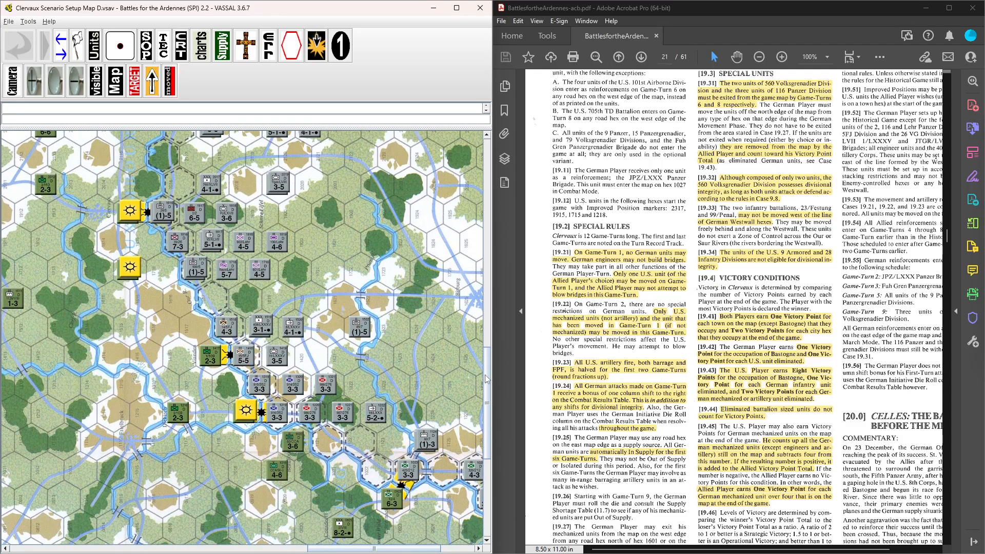
pyautogui.scroll(3)
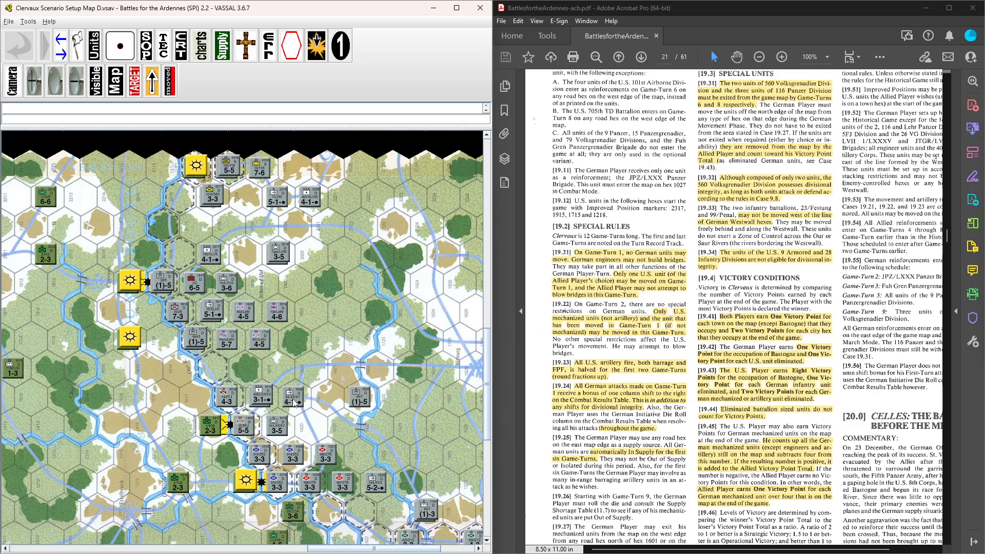
pyautogui.moveTo(291, 396)
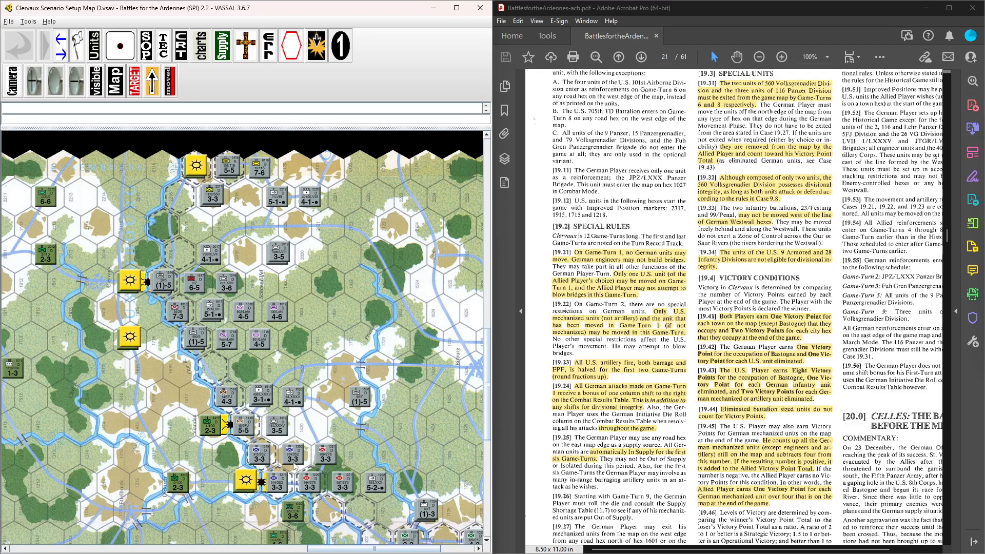
pyautogui.moveTo(339, 452)
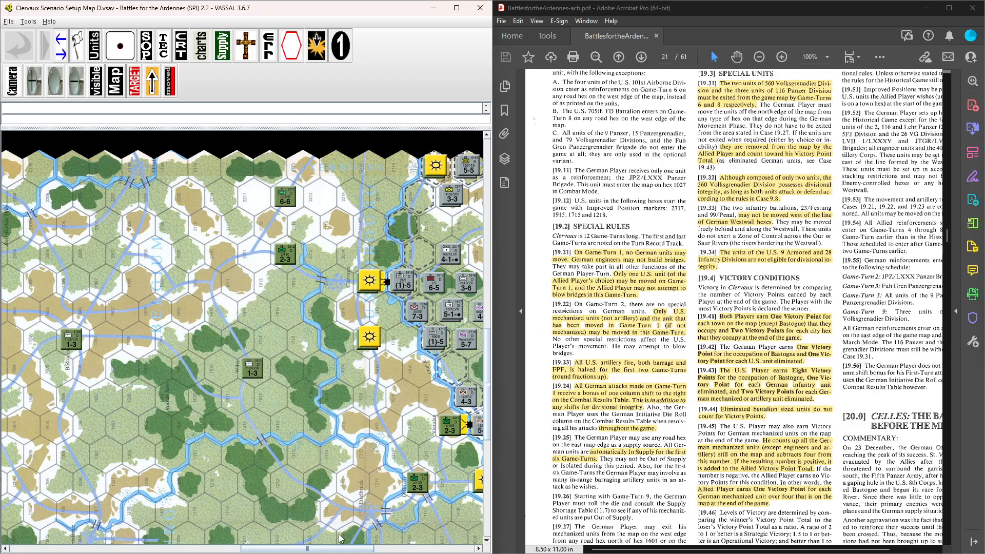
pyautogui.scroll(-3)
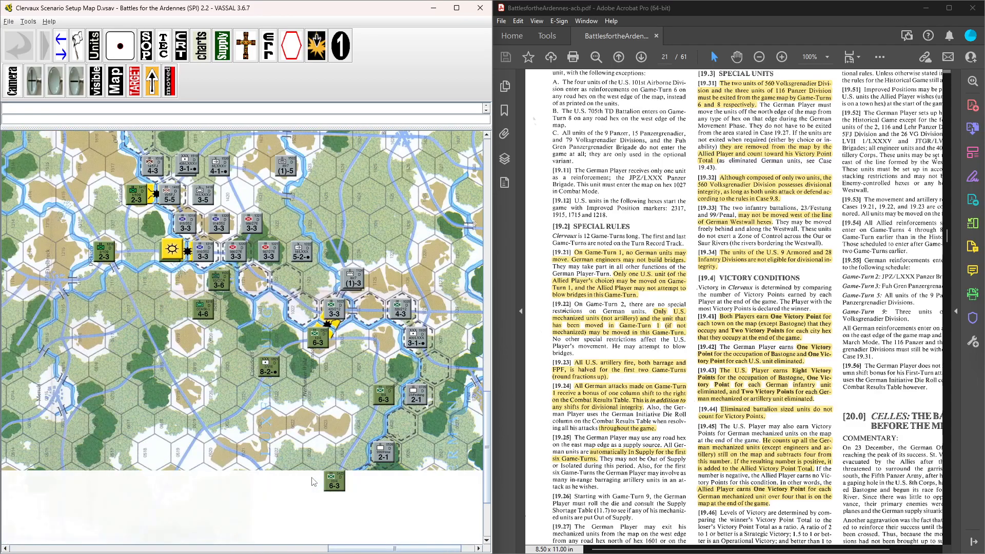
pyautogui.scroll(3)
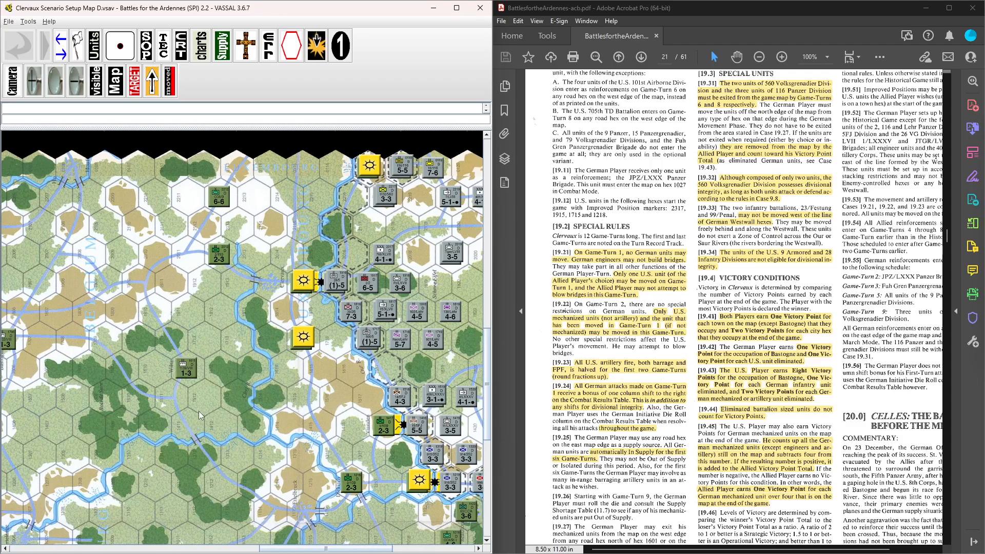
pyautogui.moveTo(226, 405)
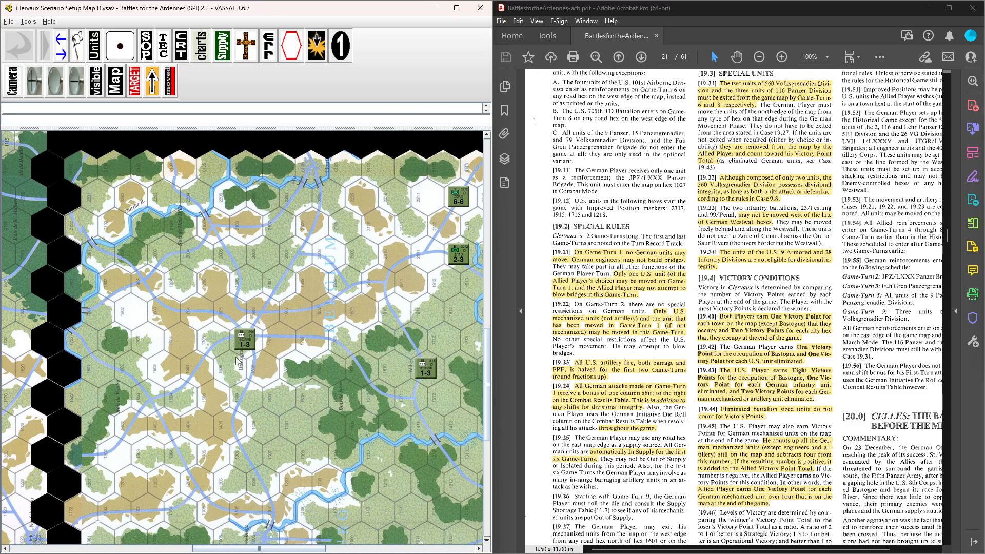
pyautogui.moveTo(219, 353)
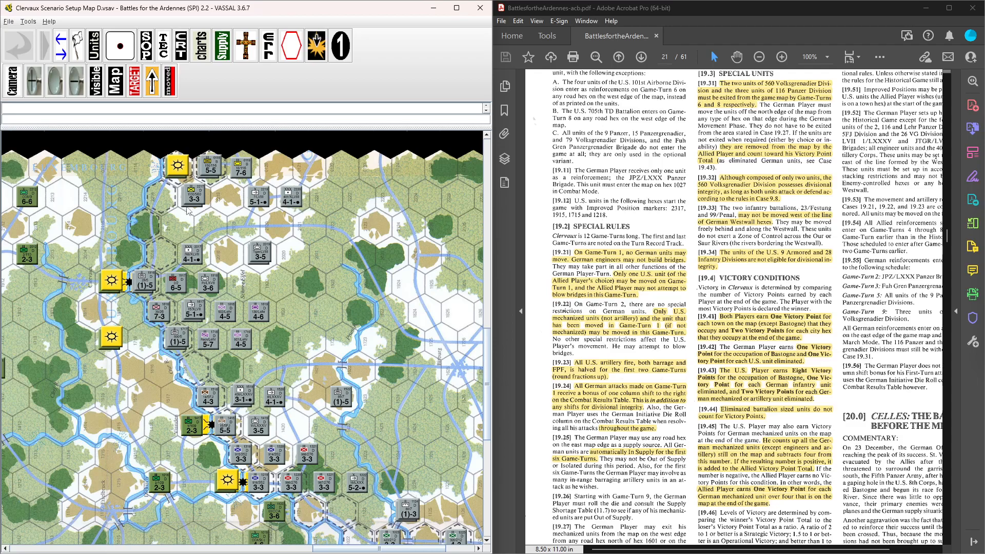
pyautogui.moveTo(211, 296)
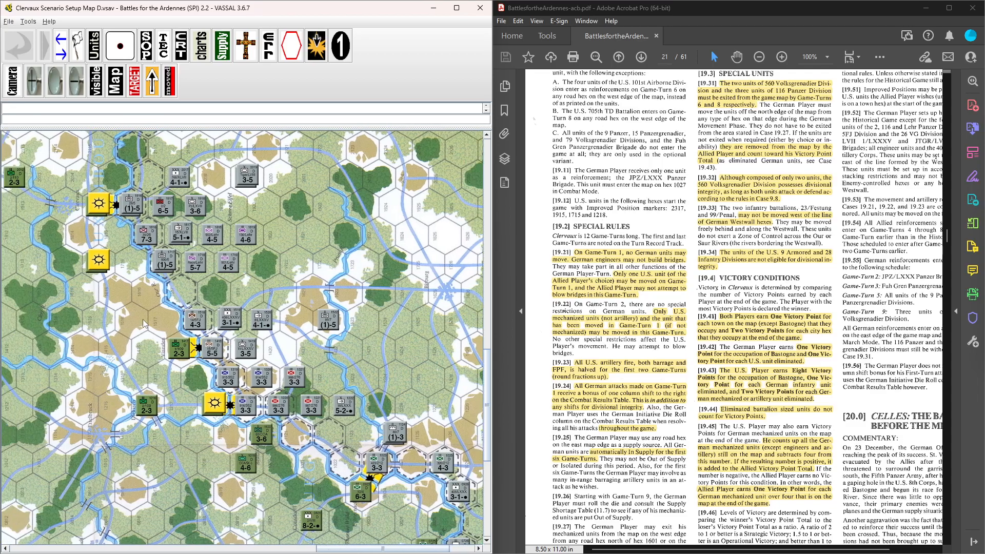
pyautogui.moveTo(147, 321)
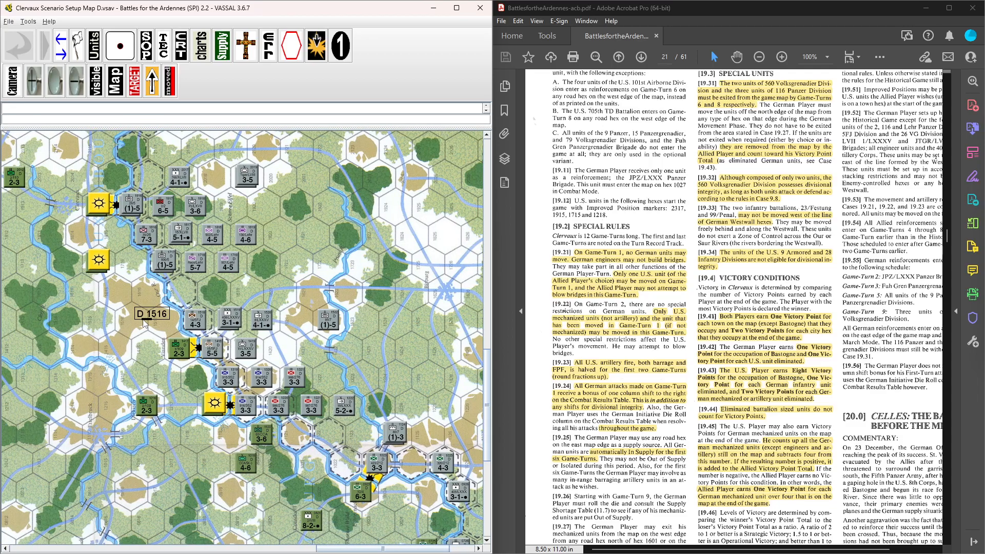